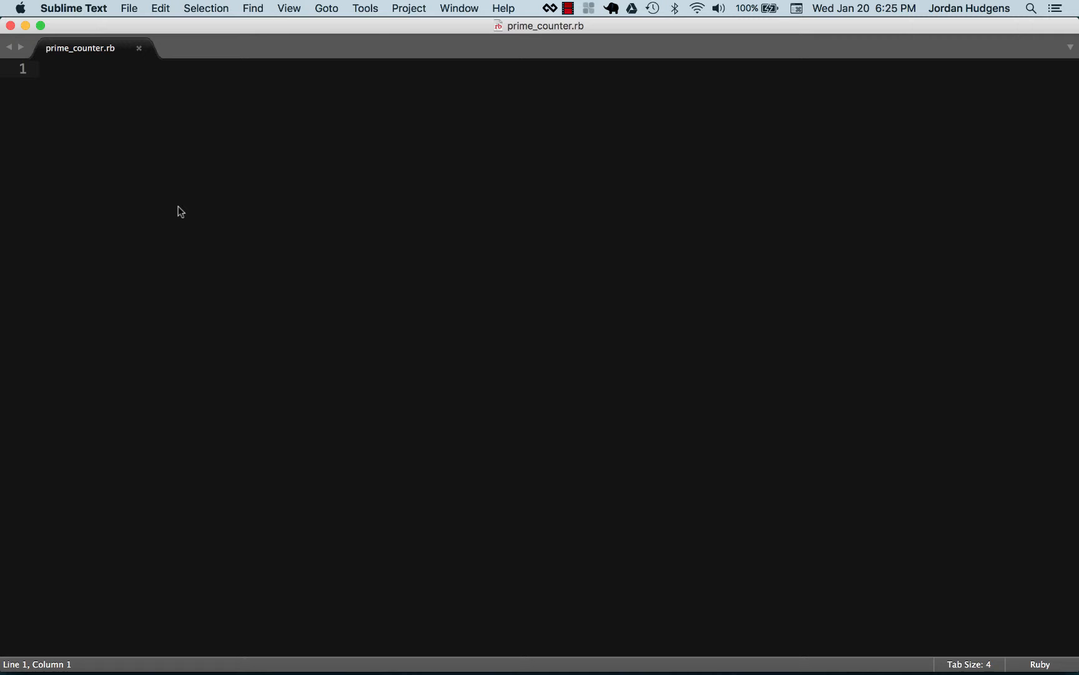
- Add require 'prime' on line 1 and start line 3 with 'prim'
type("require")
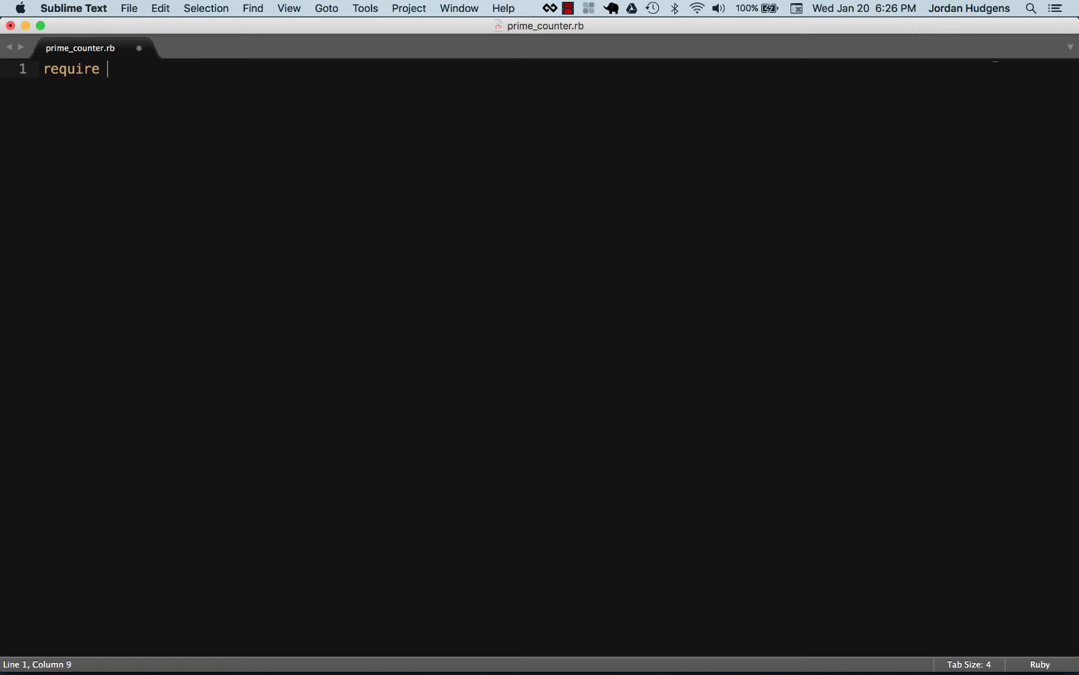
type("'prim'")
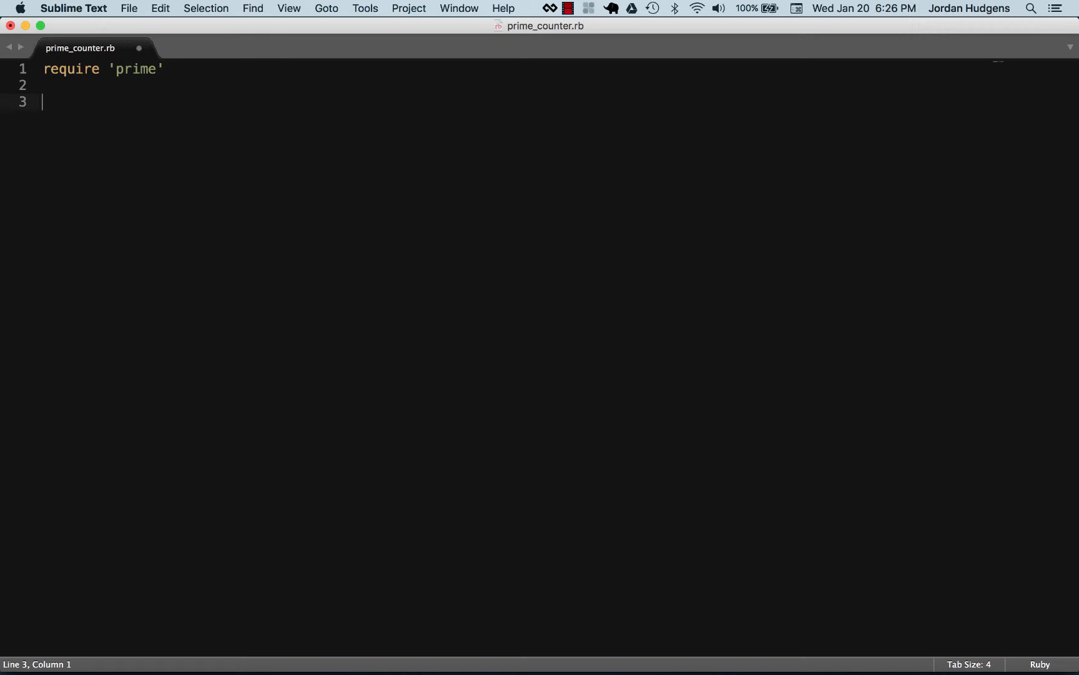
type("prim")
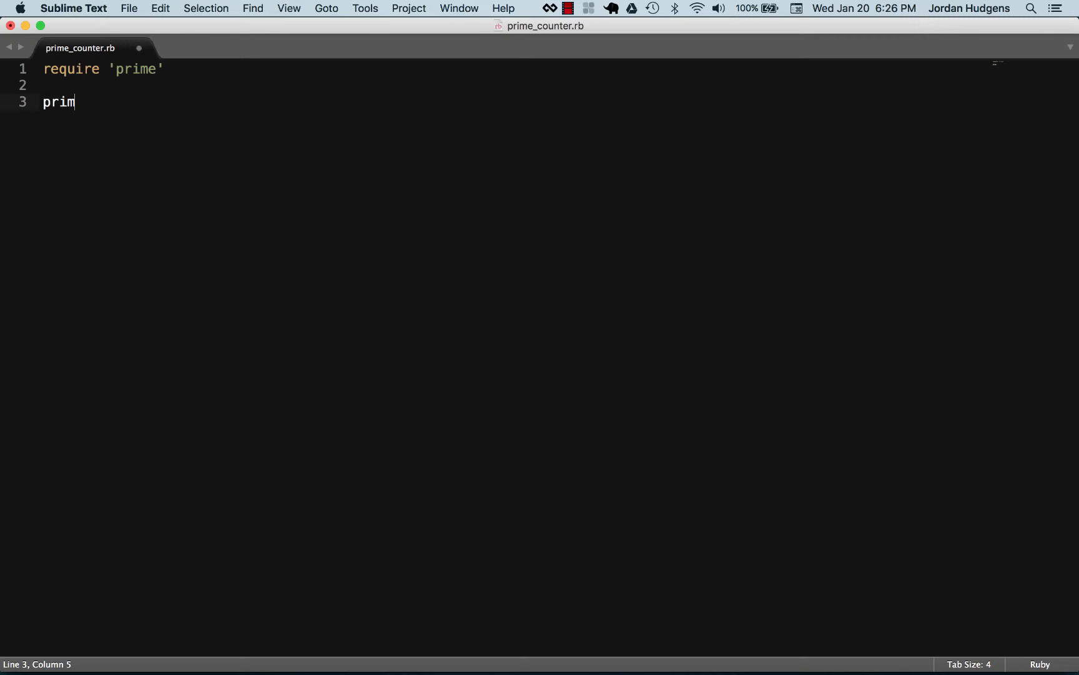
- Define prime_array = Prime.take_while { |p| p < 2_000_000 } on line 3
type("e_")
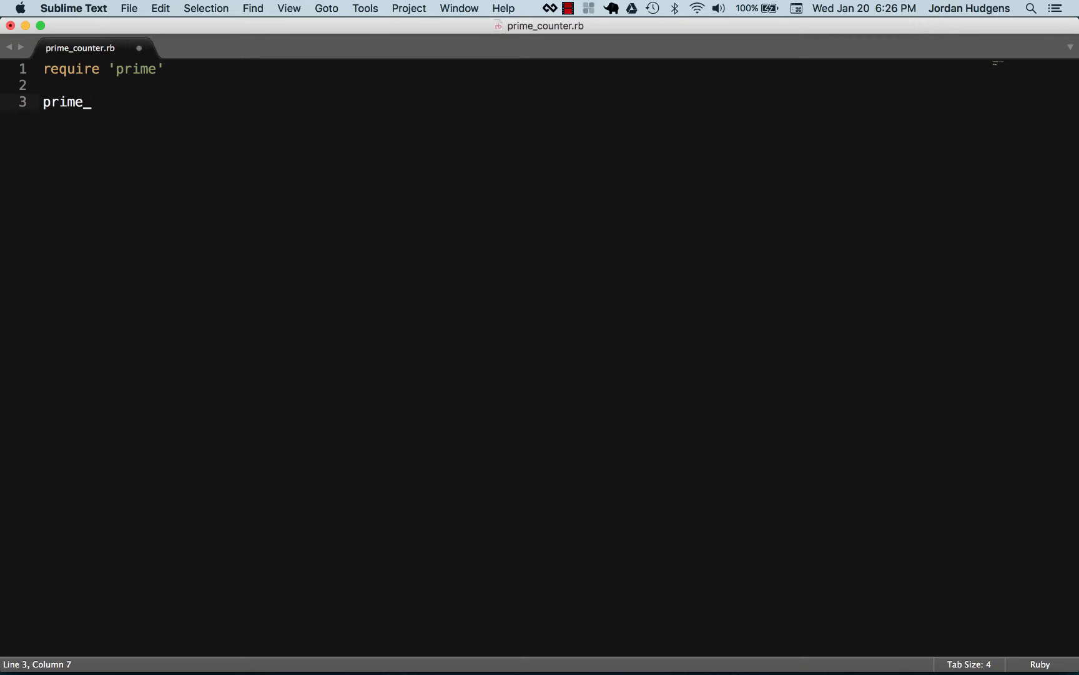
type("array")
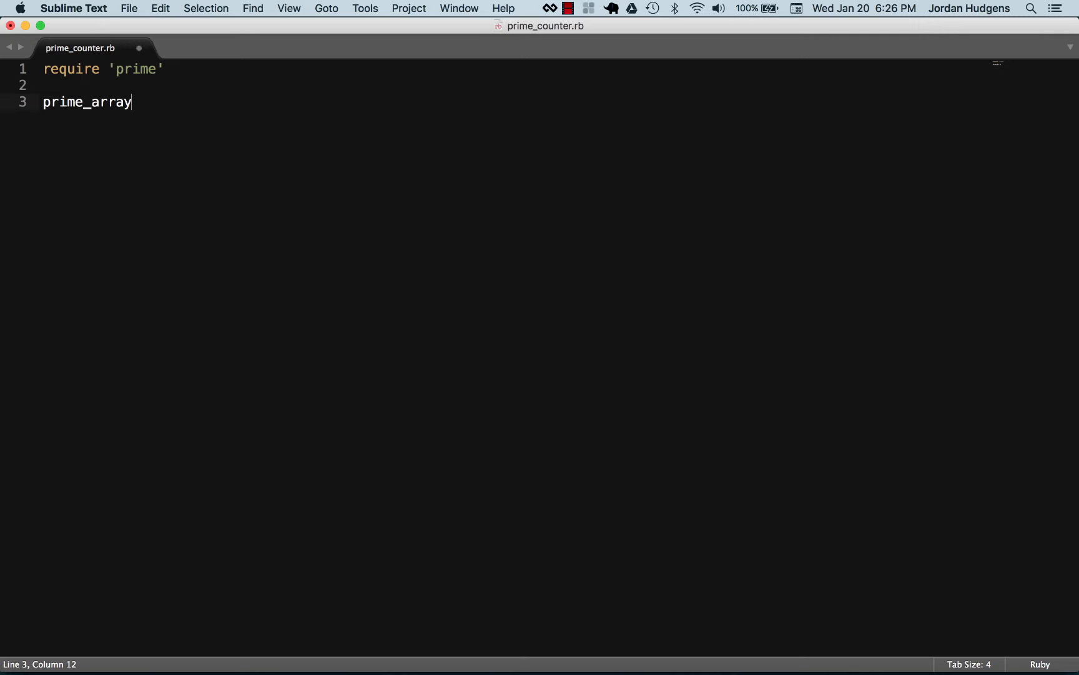
type("=")
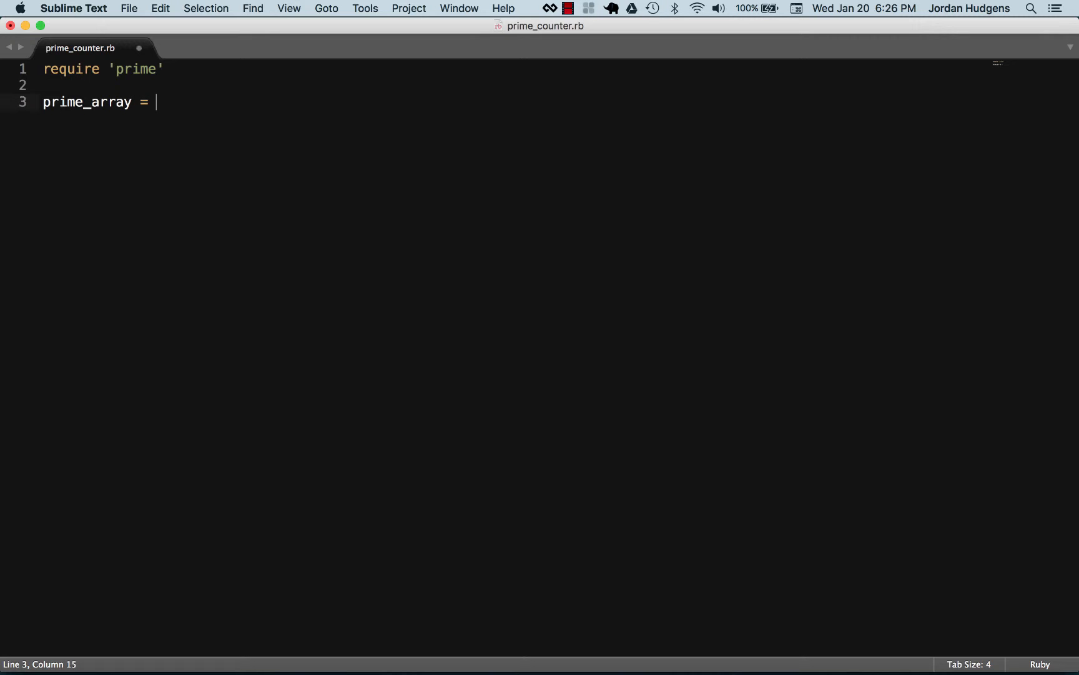
type("Pr")
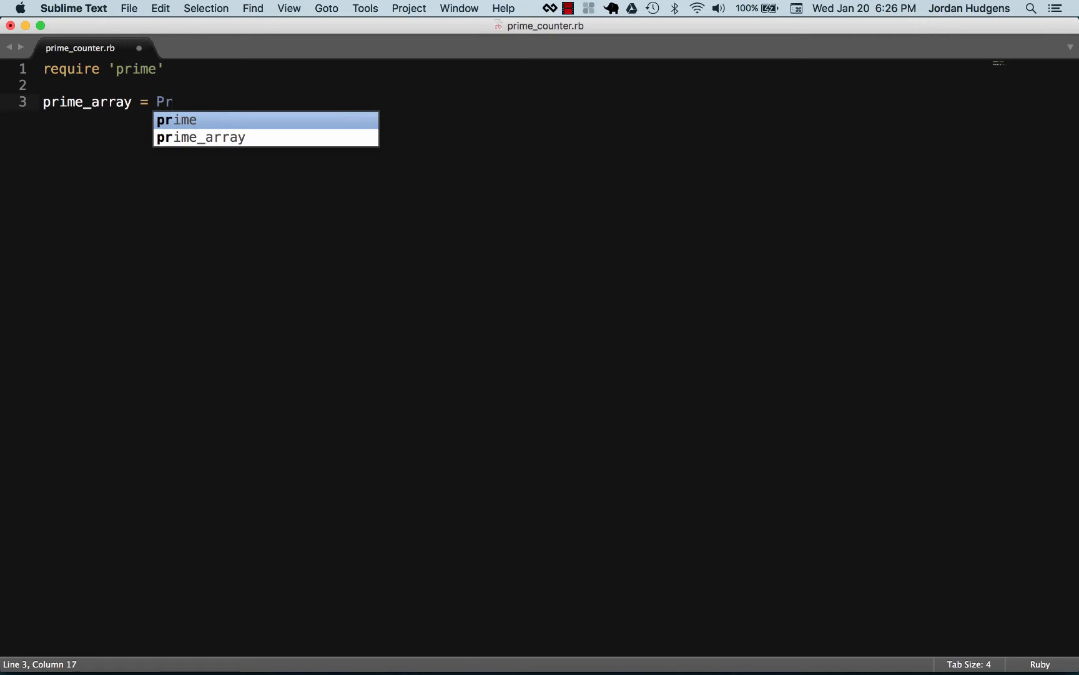
type("ime")
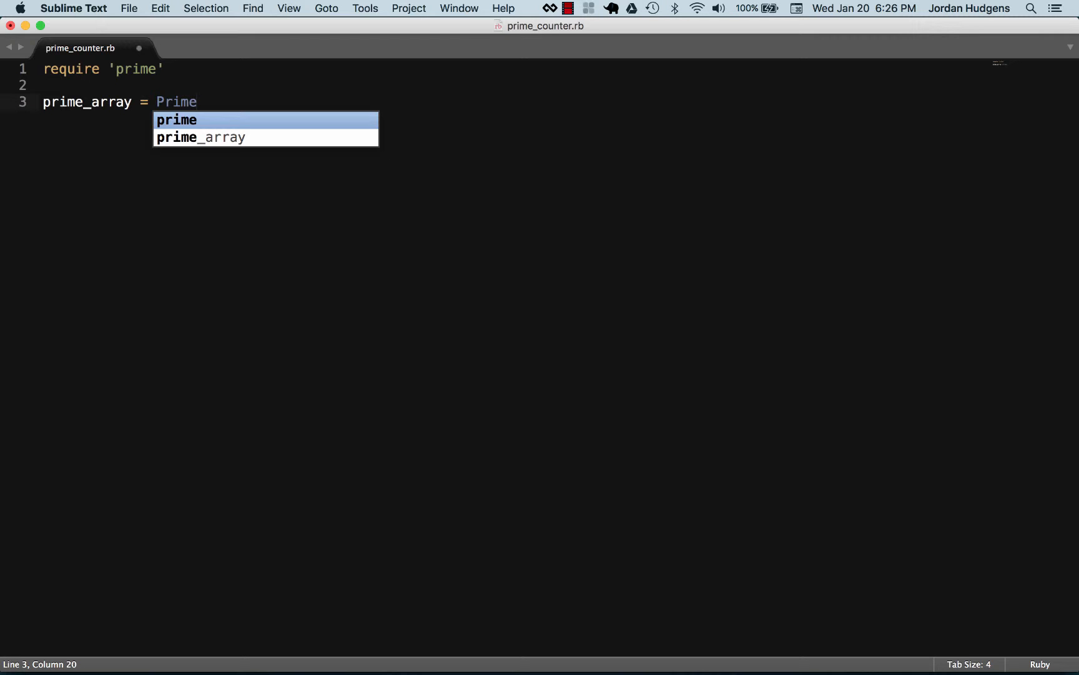
type(".ta")
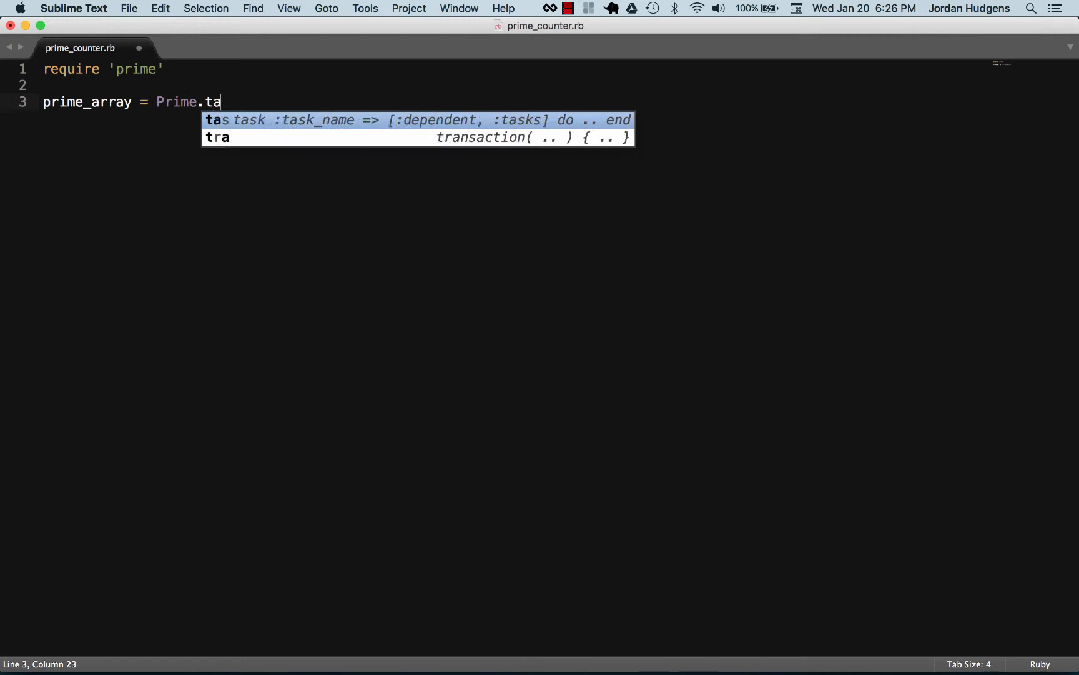
type("ke_while")
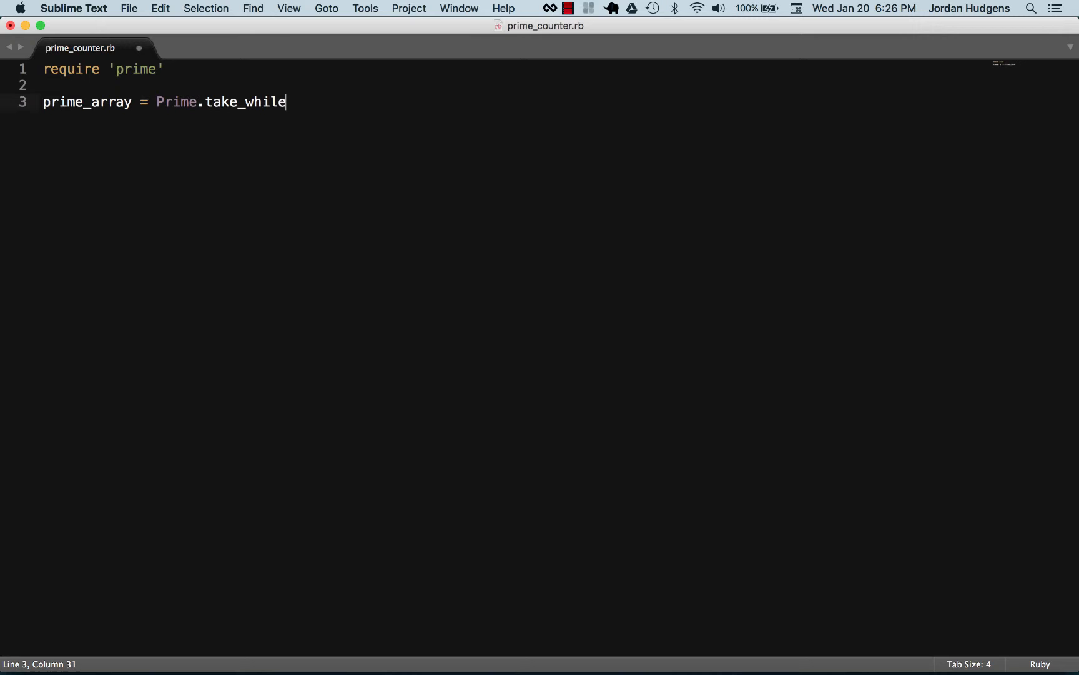
type("\" \"")
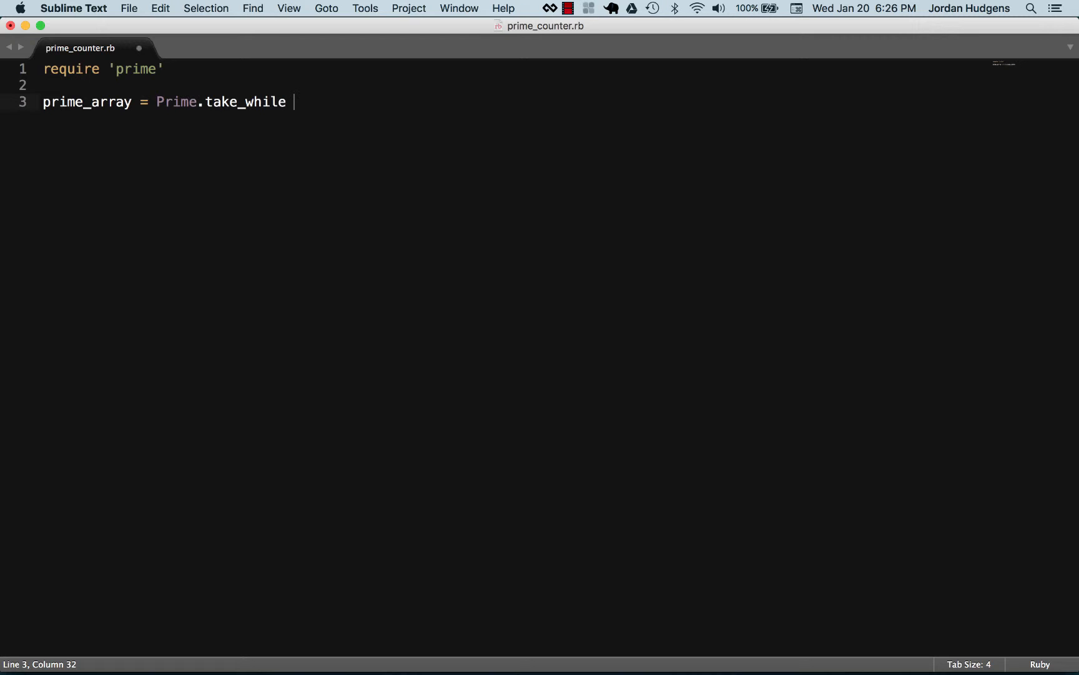
type("{}")
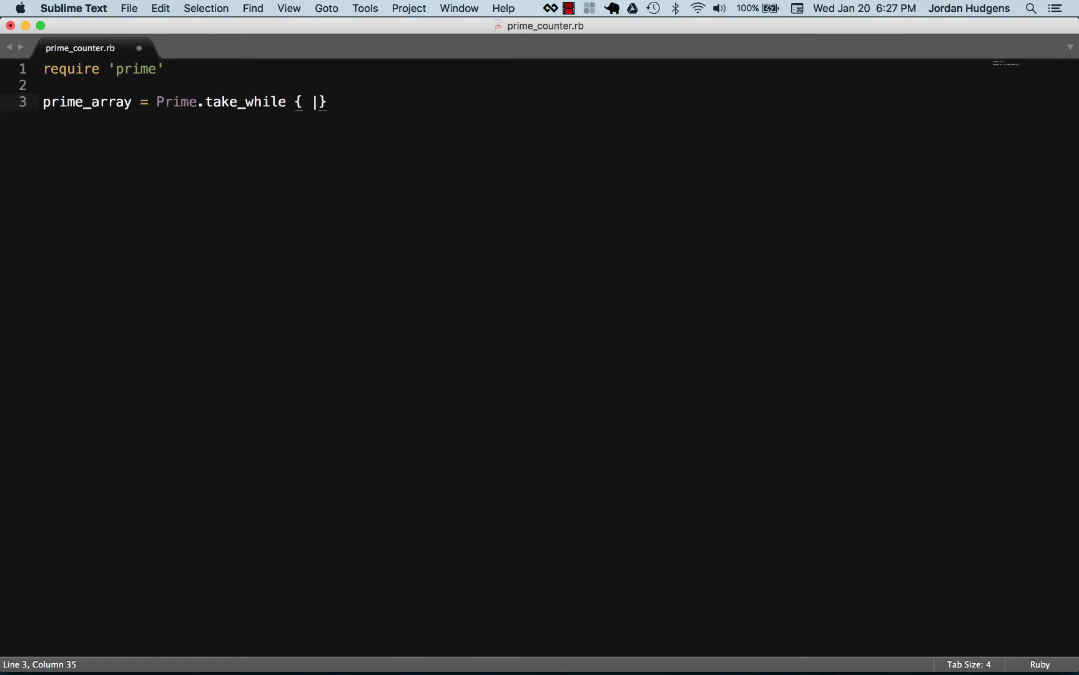
type("p|")
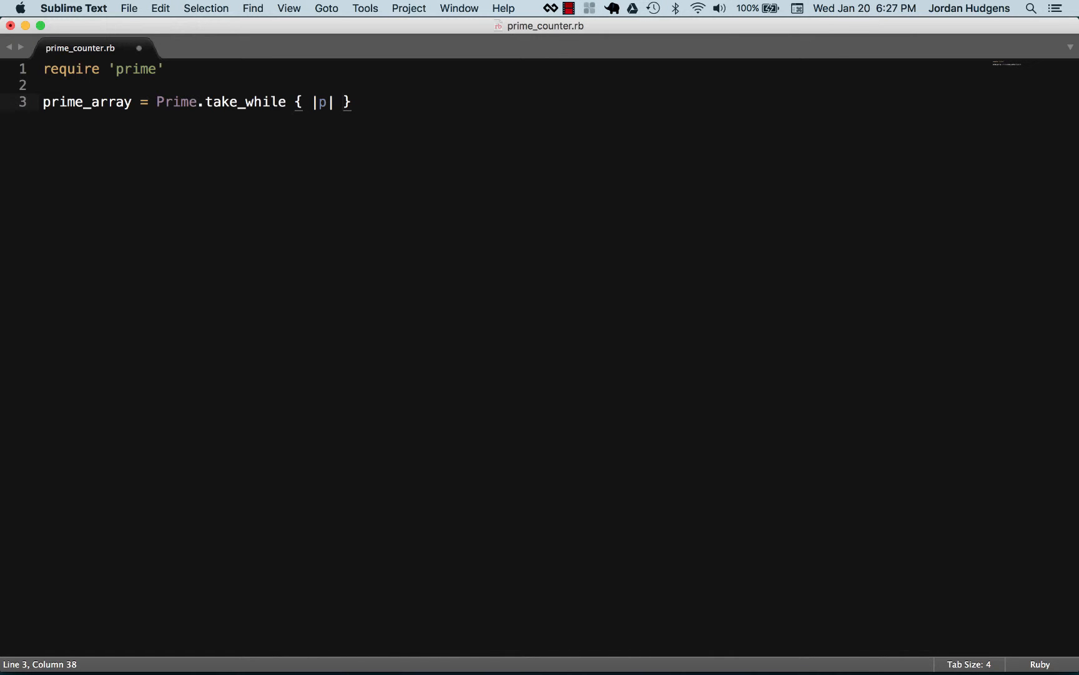
type("p <")
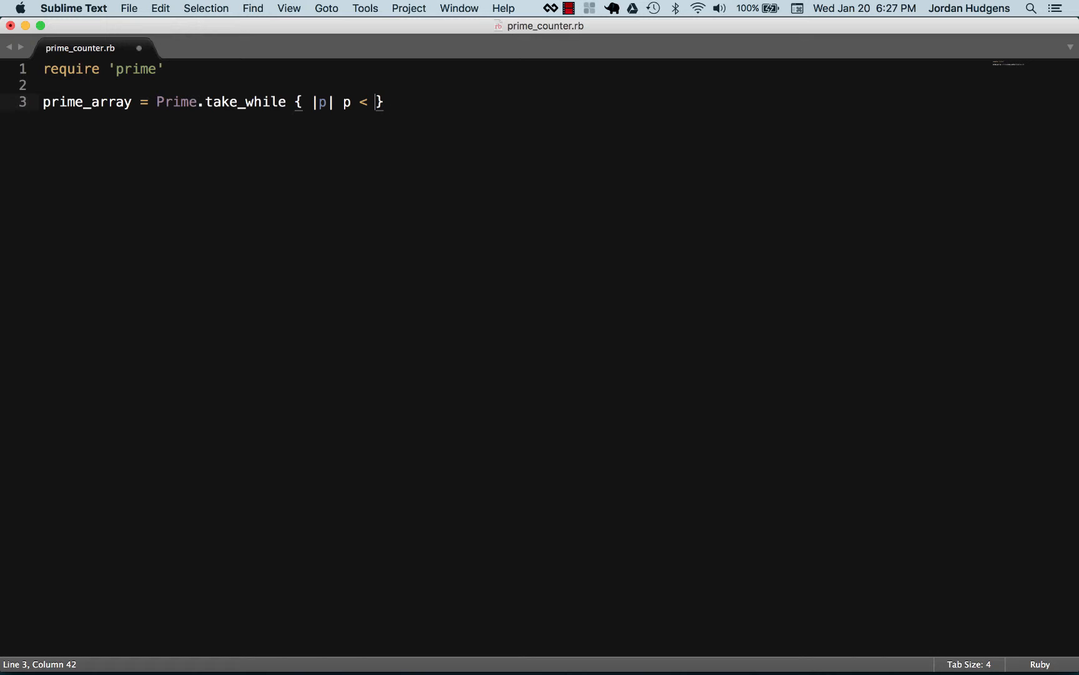
type("2_000_000")
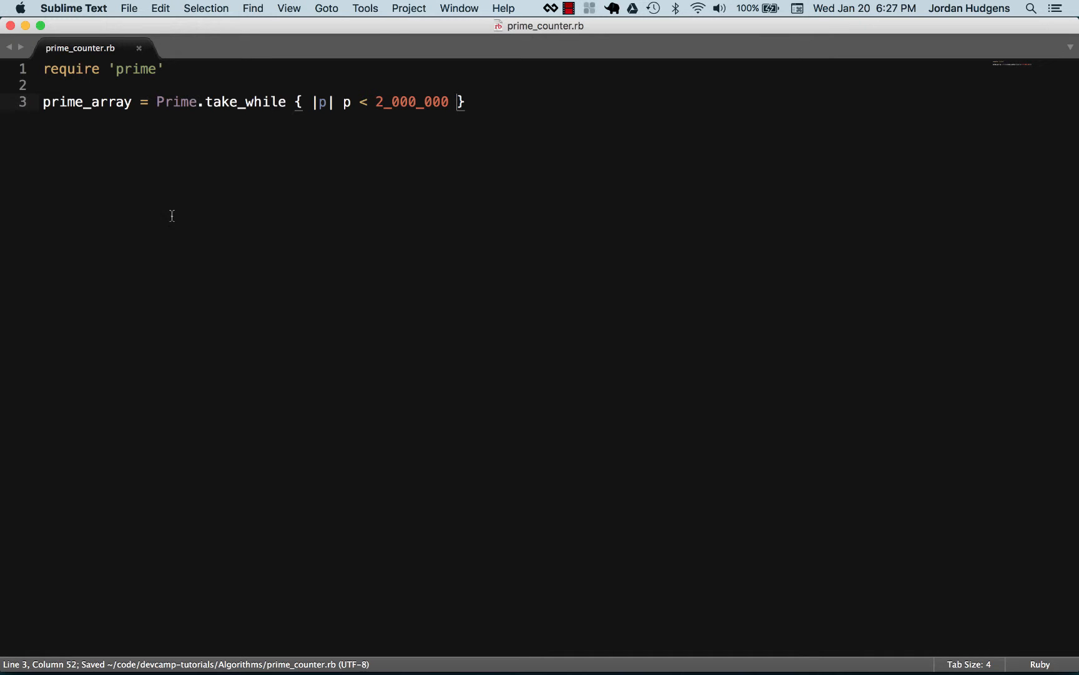
mouse_move(386, 104)
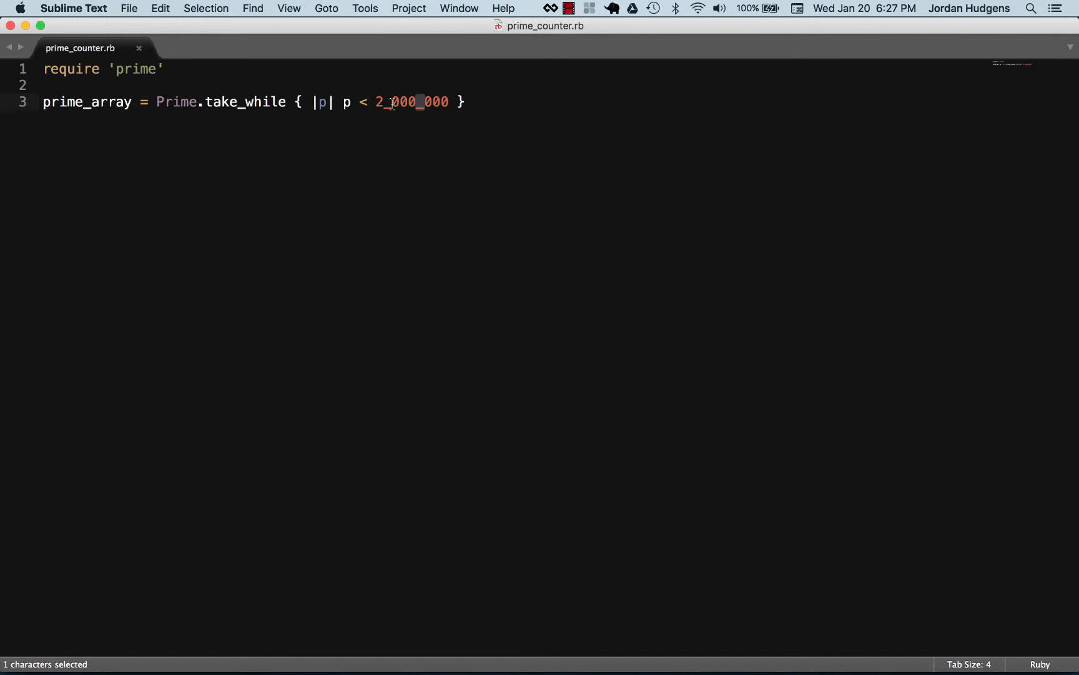
- Add a p prime_array print line below it and switch to Terminal
left_click(484, 102)
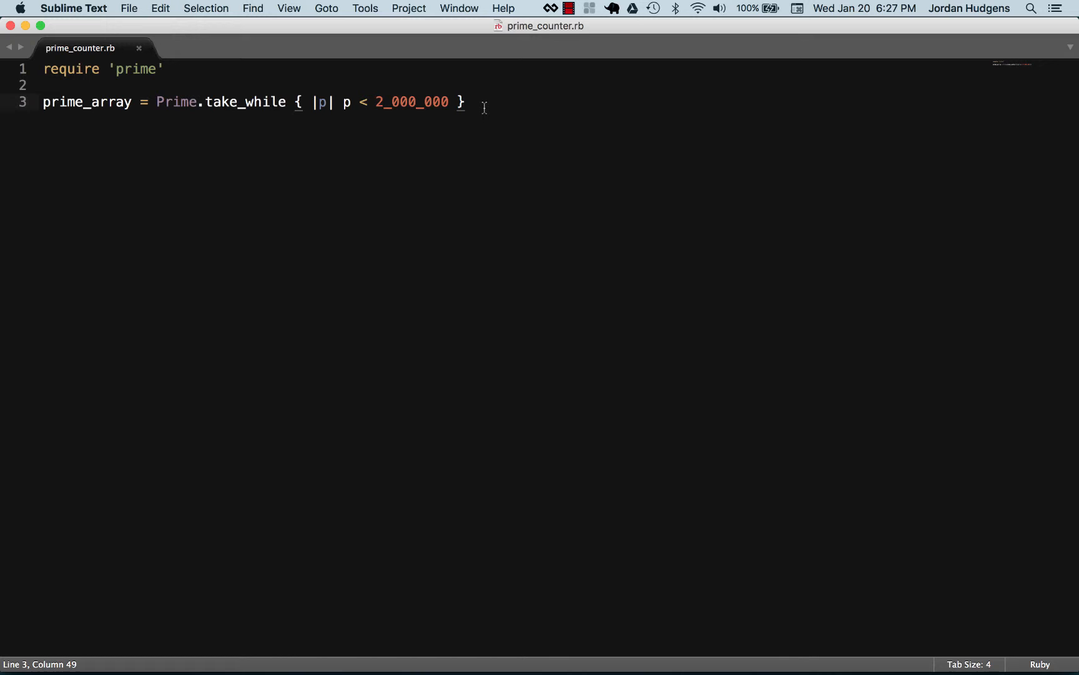
key("Return")
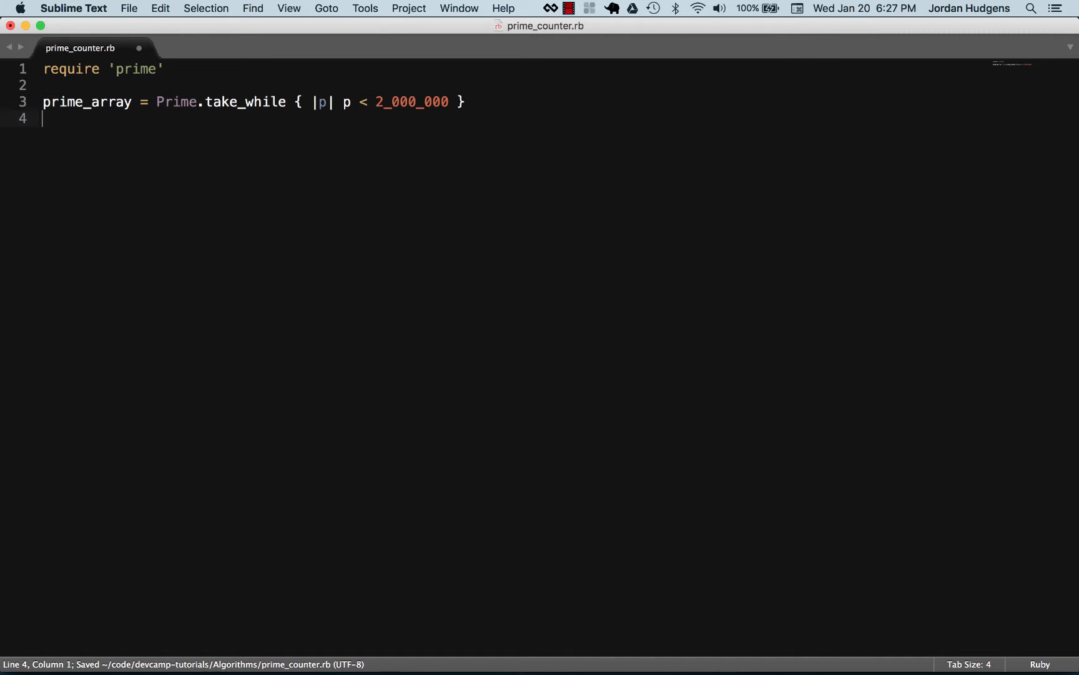
type("p")
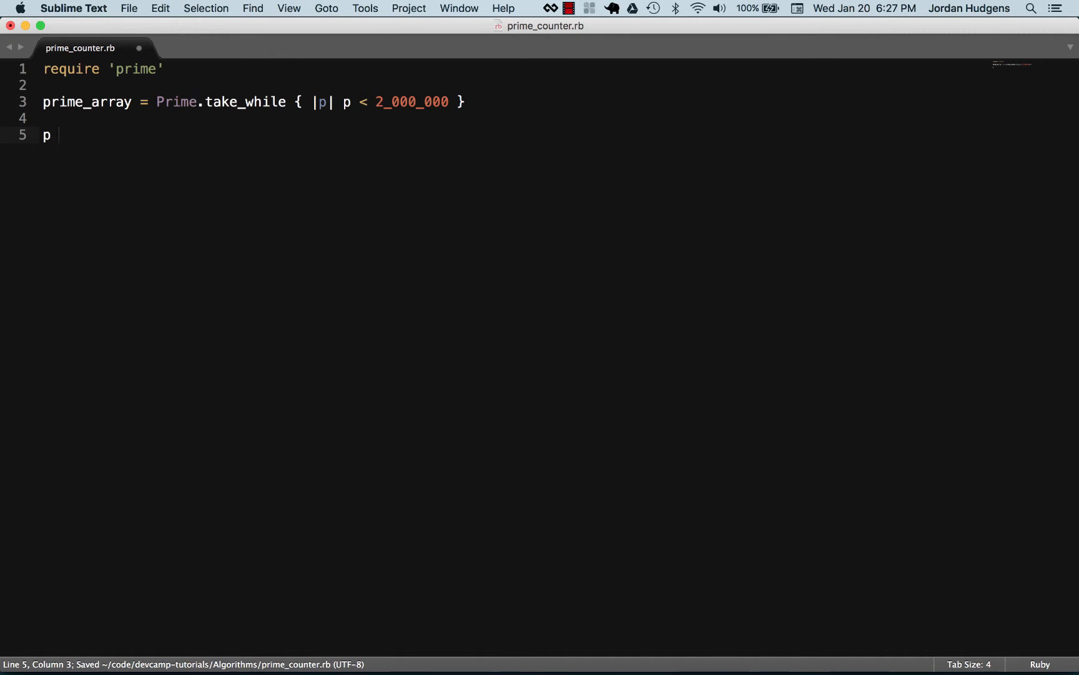
type("prime_array")
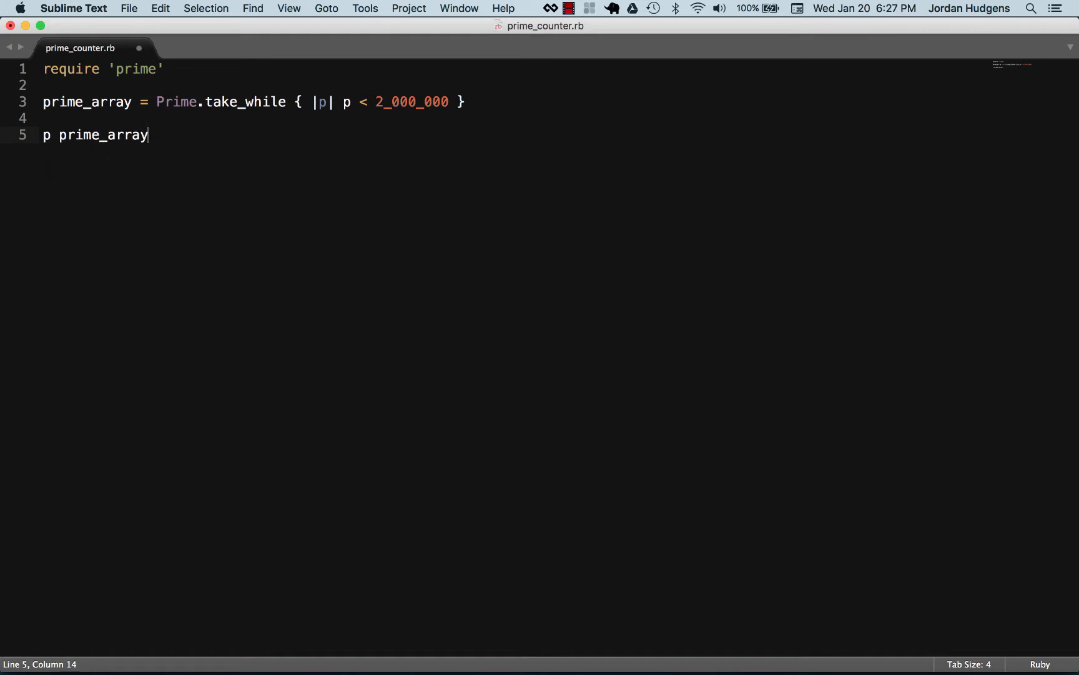
left_click(163, 336)
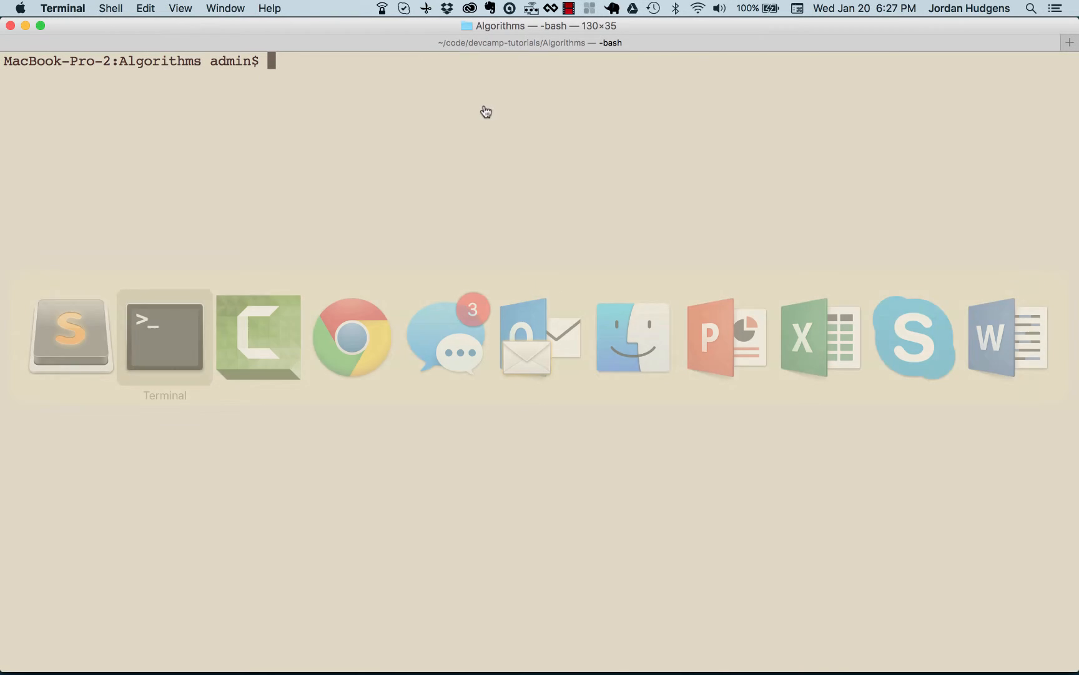
- Enter ruby prime_counter.rb at the Terminal prompt in the Algorithms folder
type("ruby")
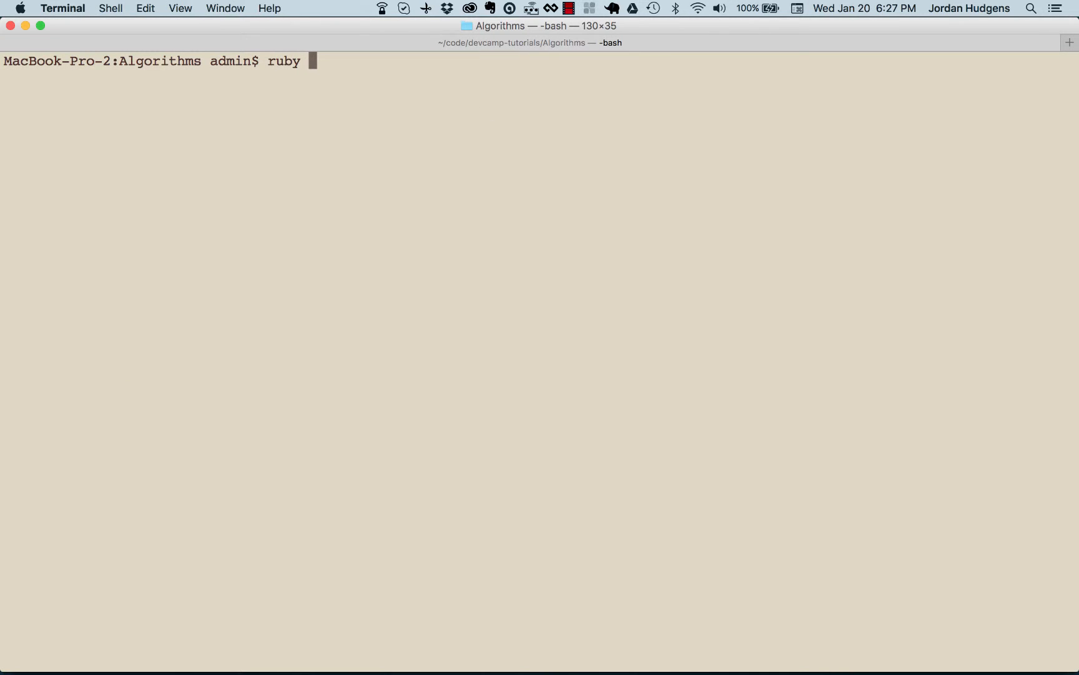
type("prime_counter.rb")
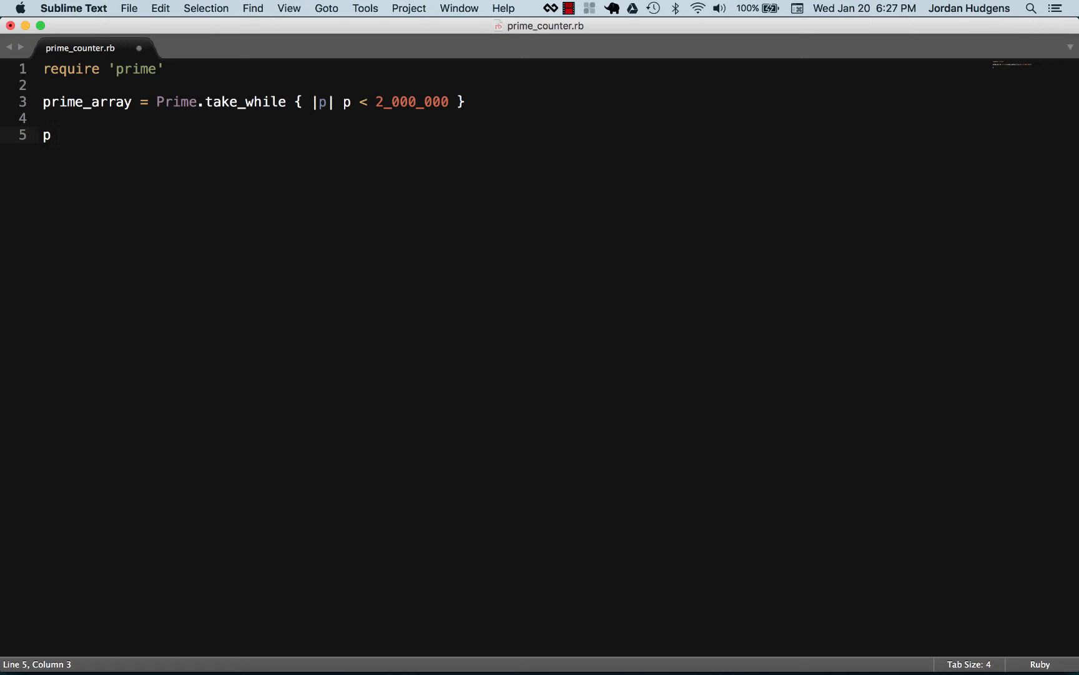
- Write updated_array = prime_array.inject { |sum, x| sum + x } on line 5
type("updated_a")
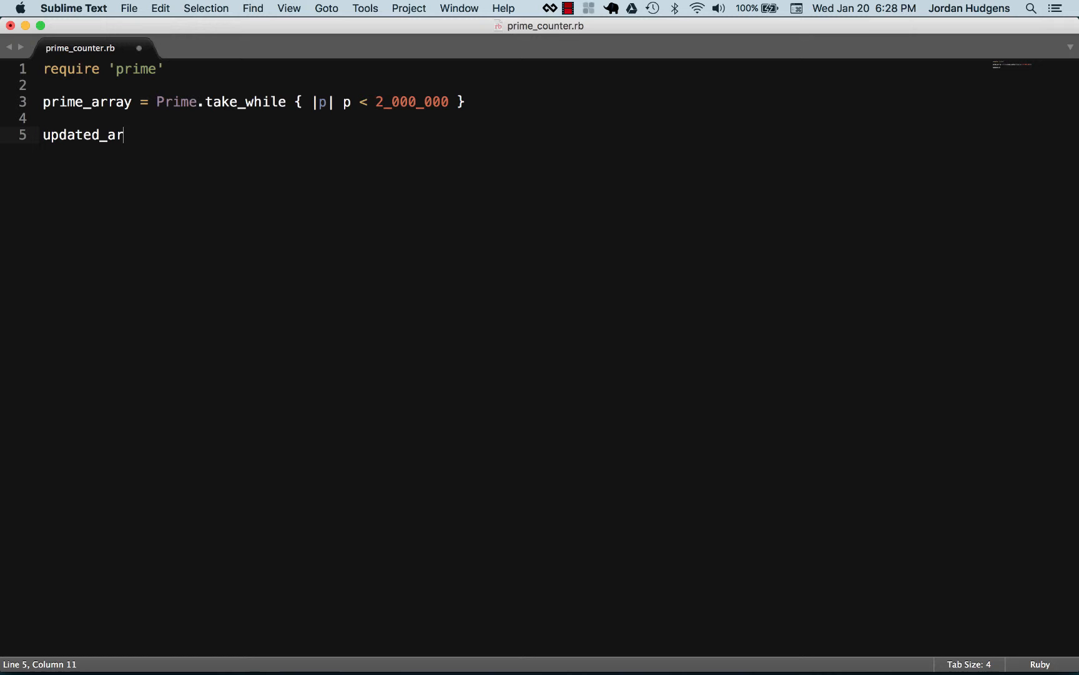
type("ray =")
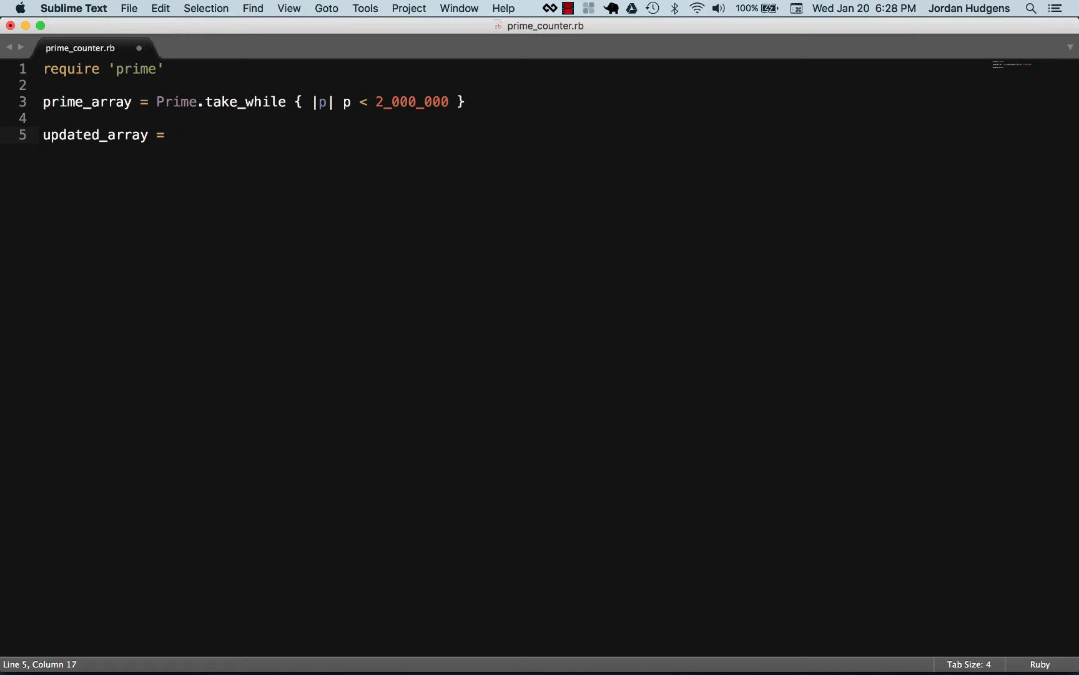
type("p")
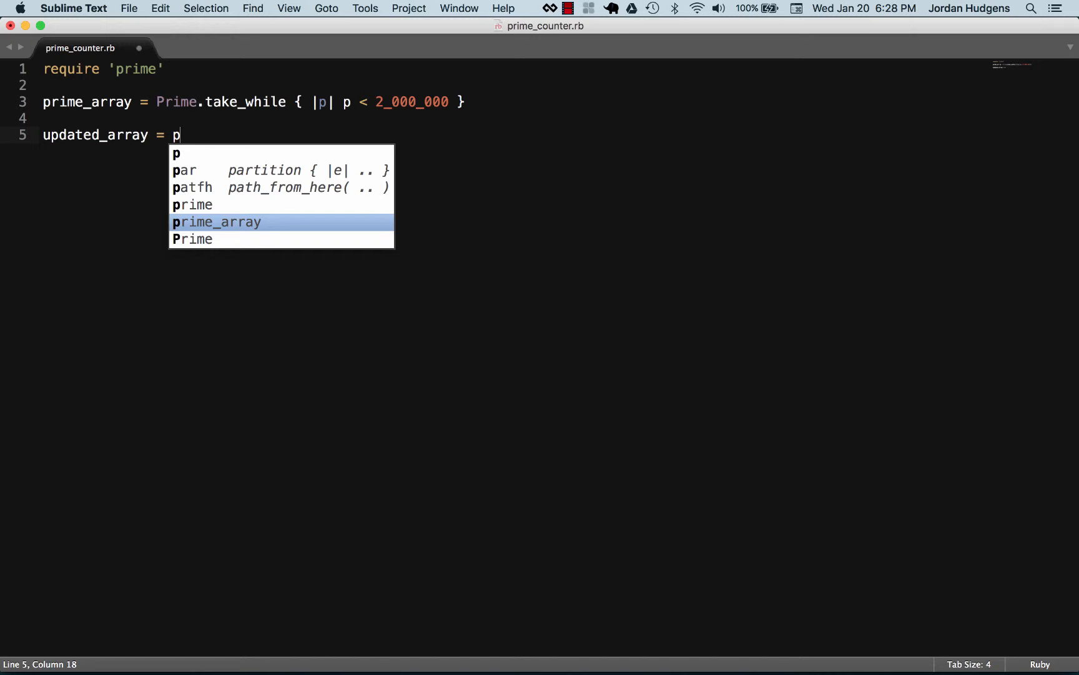
type("rime_array.")
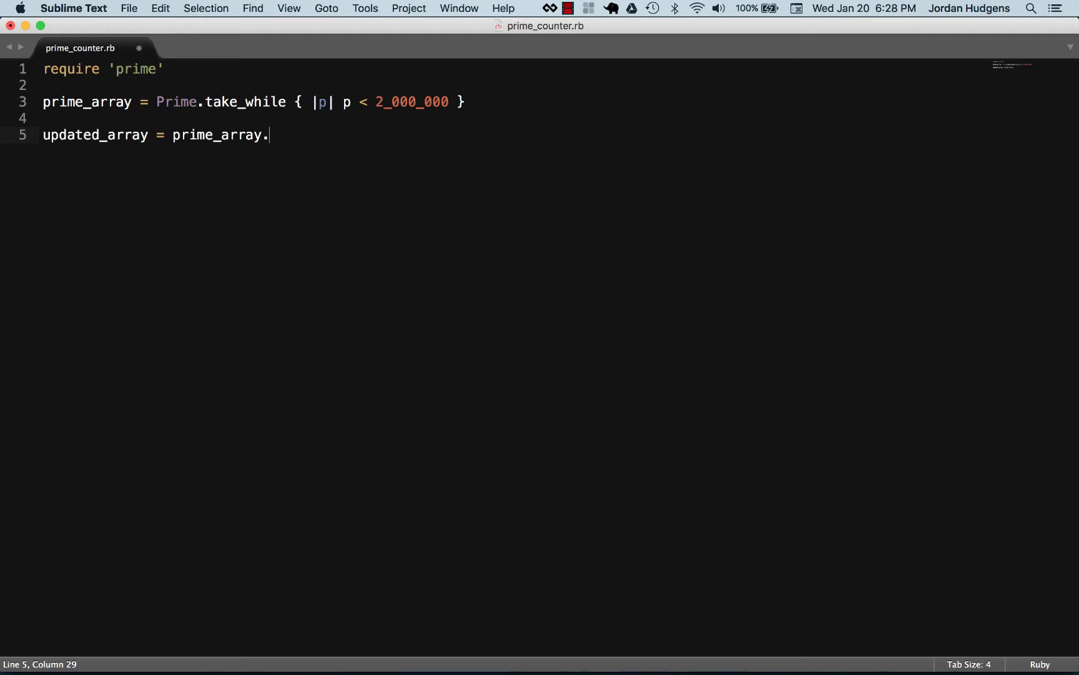
type("inject")
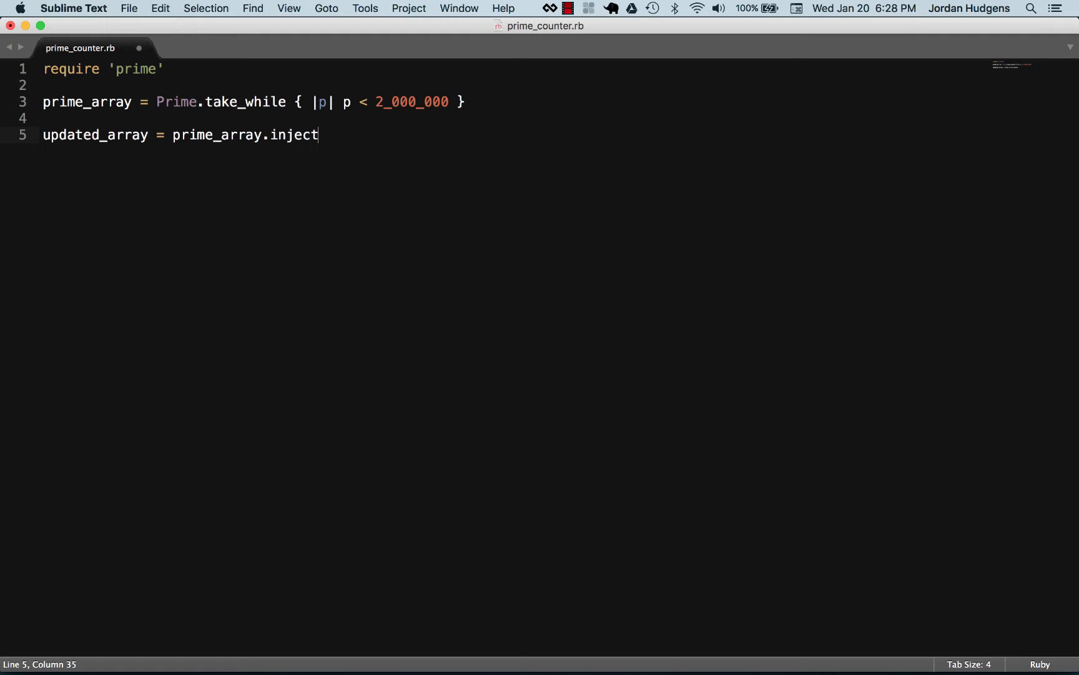
type("\" \"")
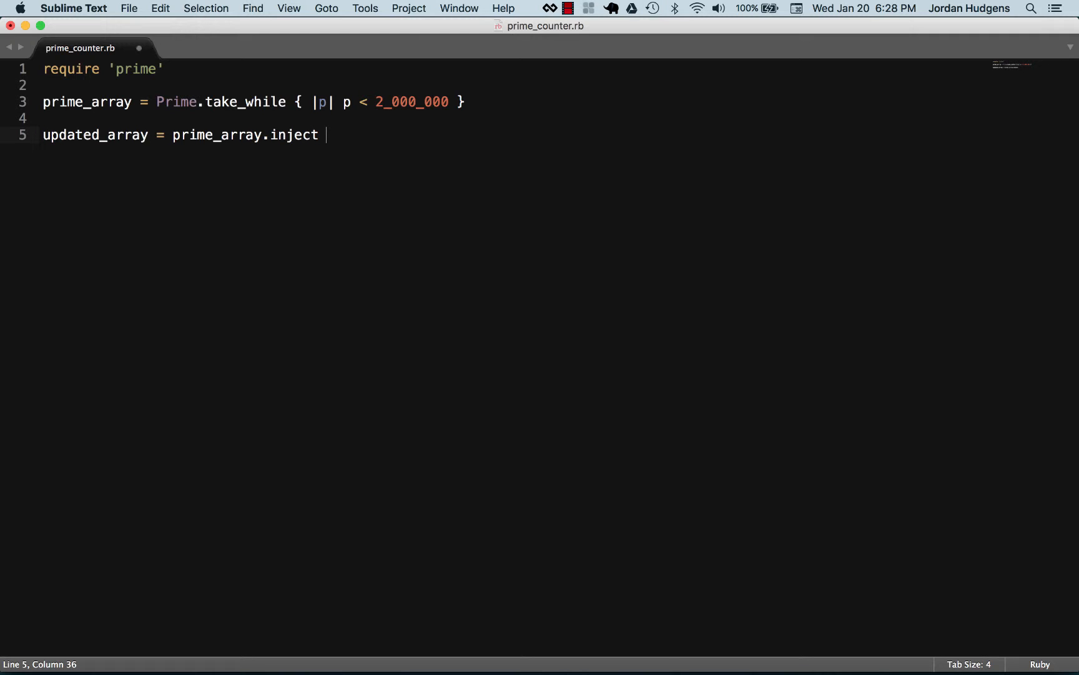
type("{}")
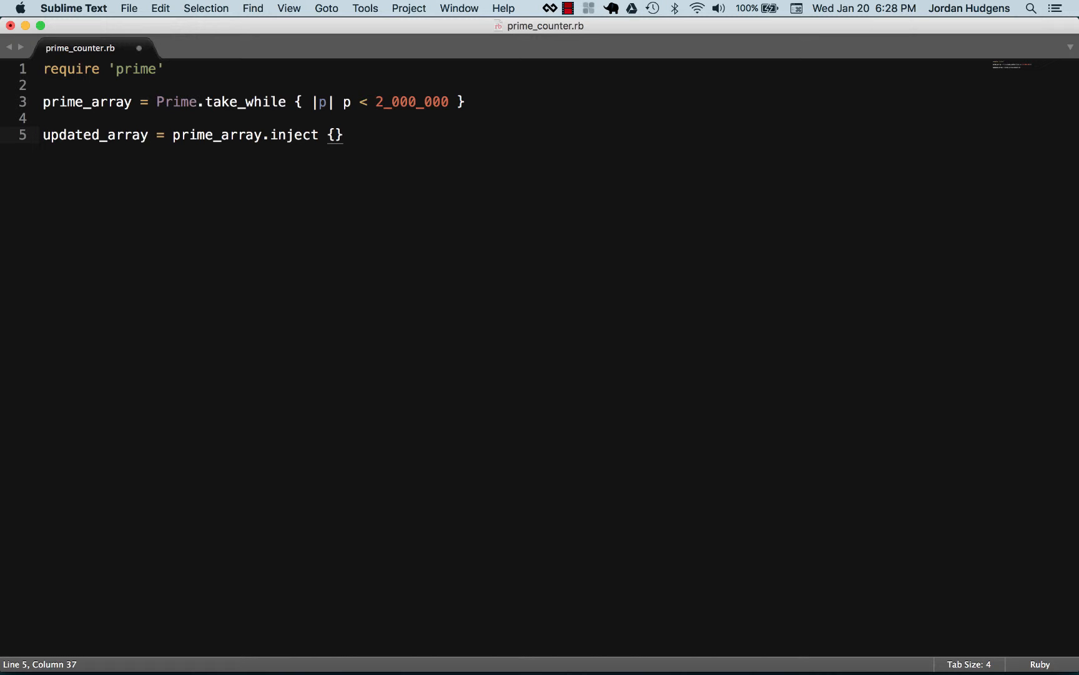
type("||")
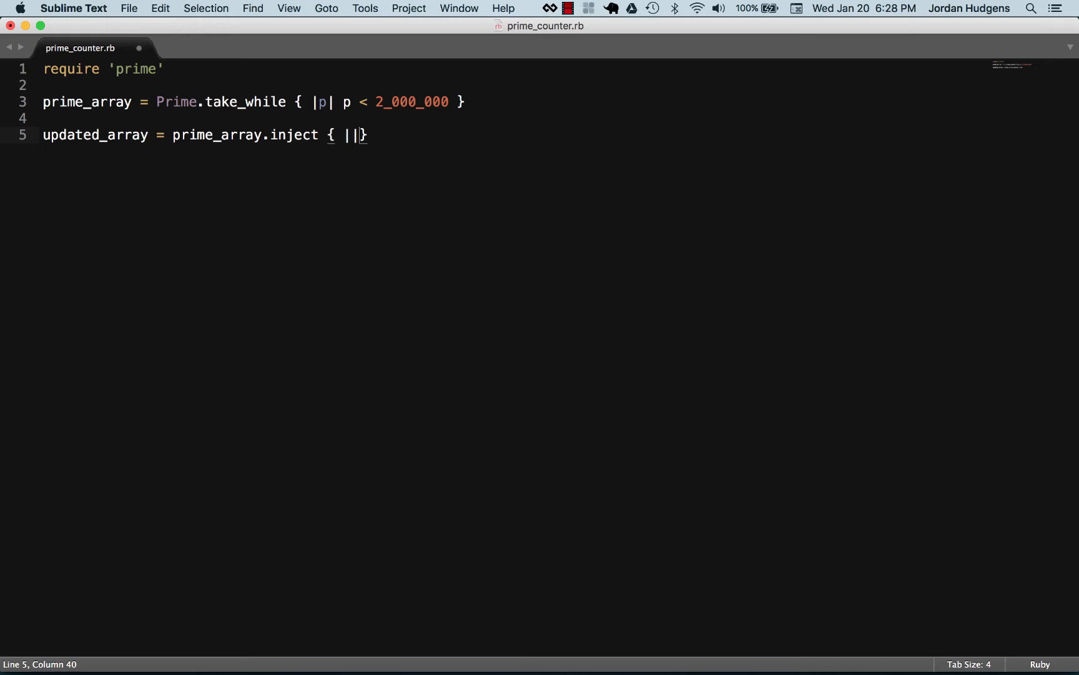
type("sum, x")
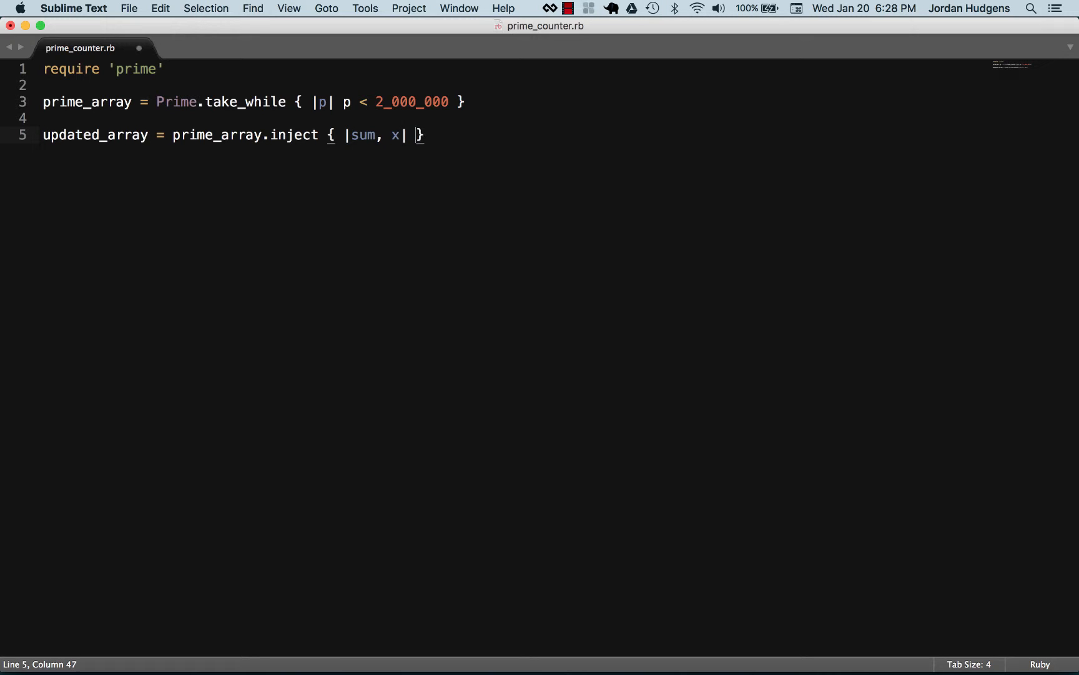
type("sum")
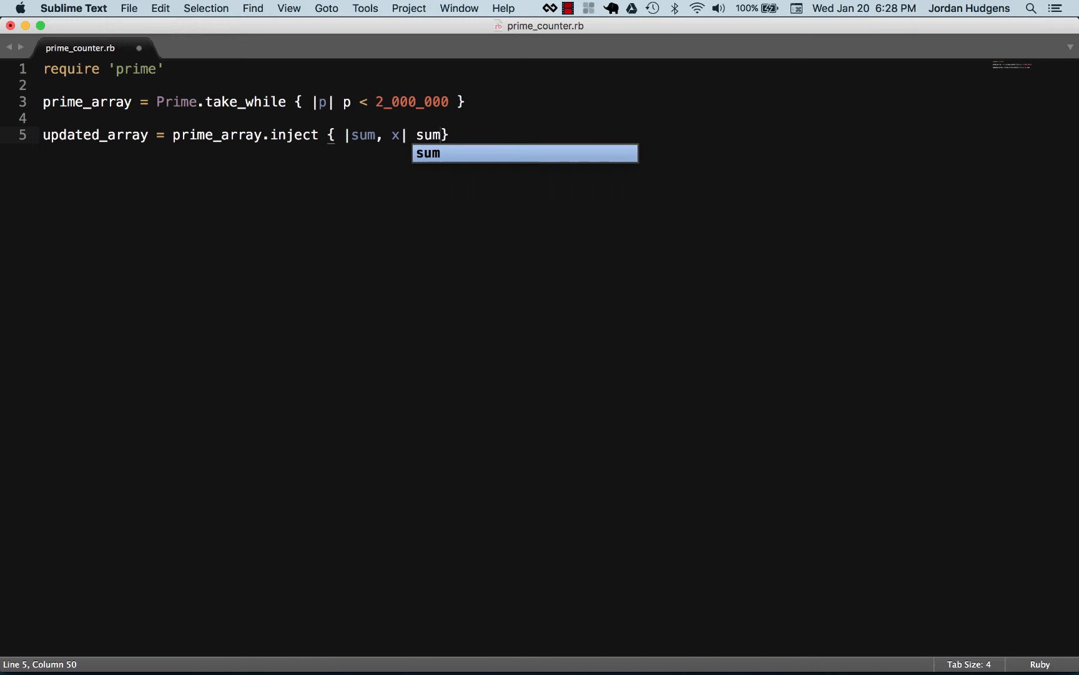
type("+ x")
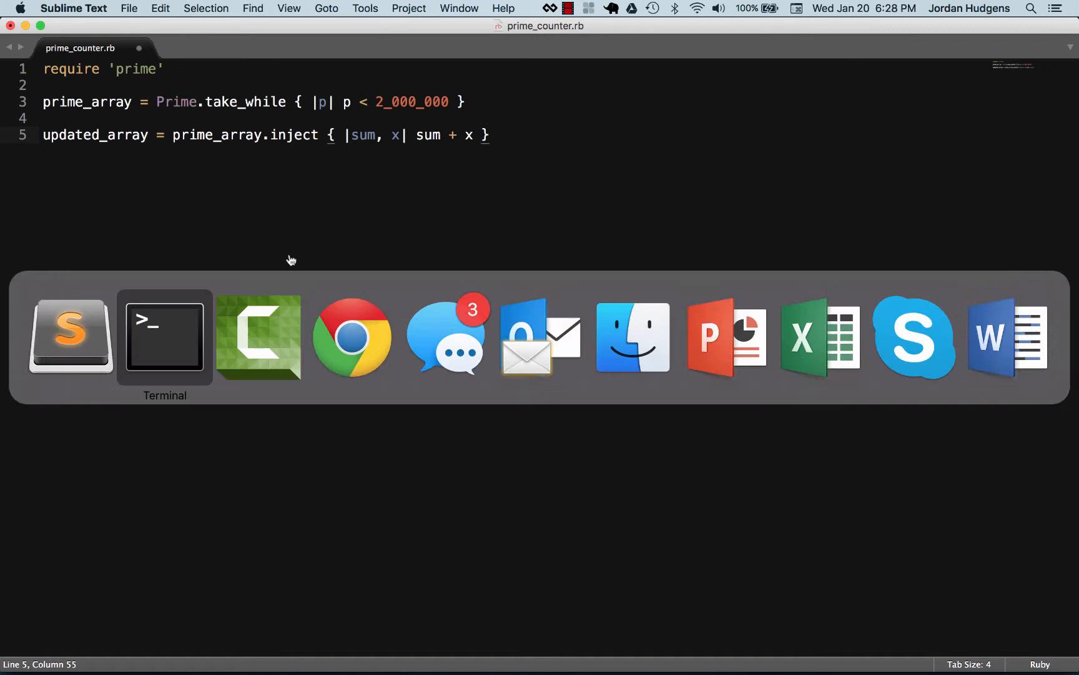
- Check the Terminal, then select the word sum in the inject block
left_click(163, 337)
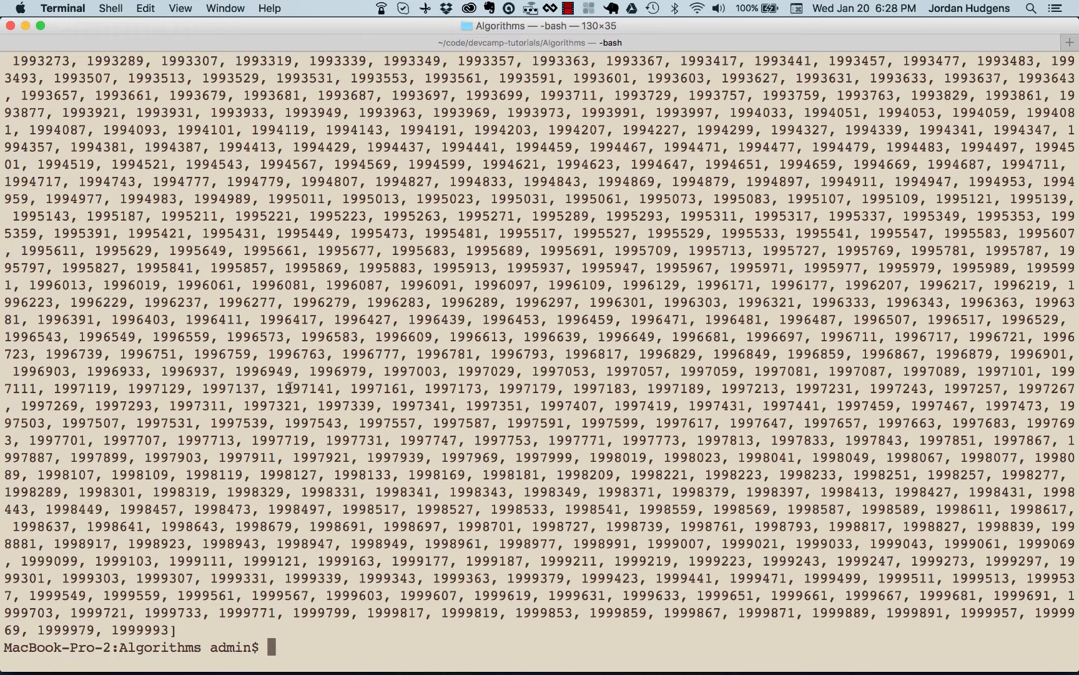
double_click(305, 387)
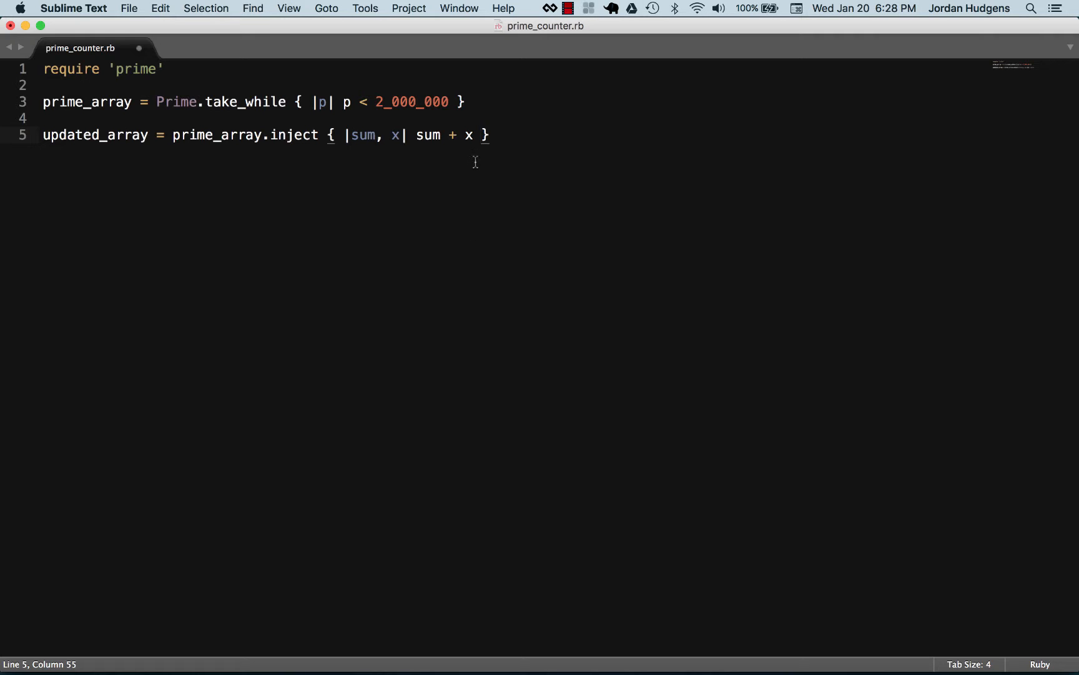
double_click(426, 135)
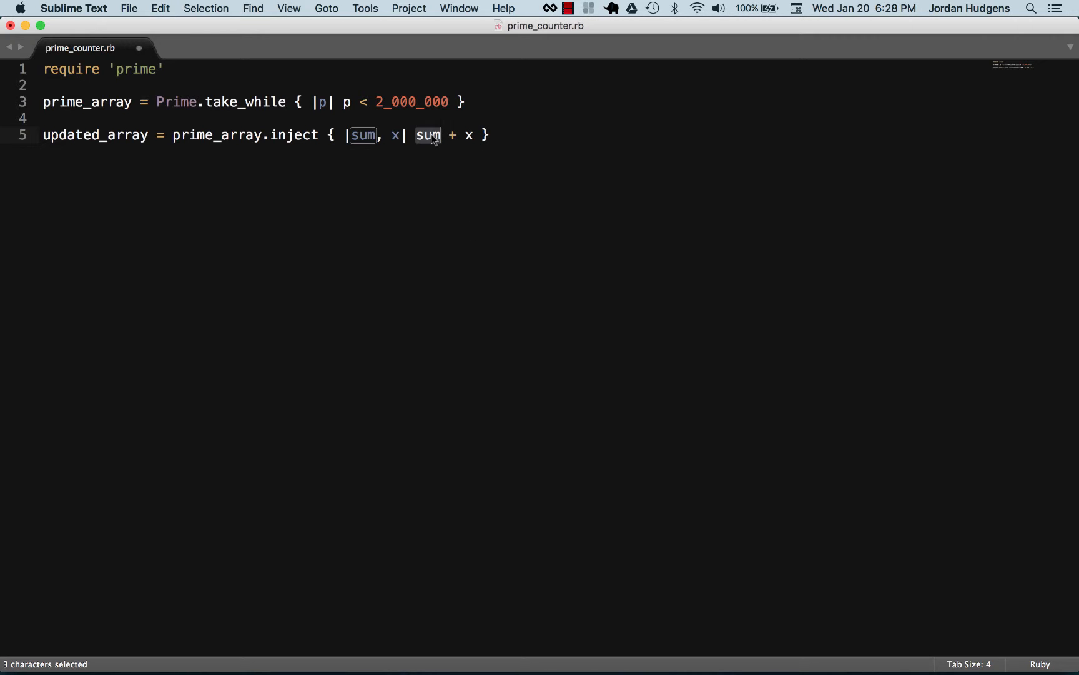
mouse_move(517, 150)
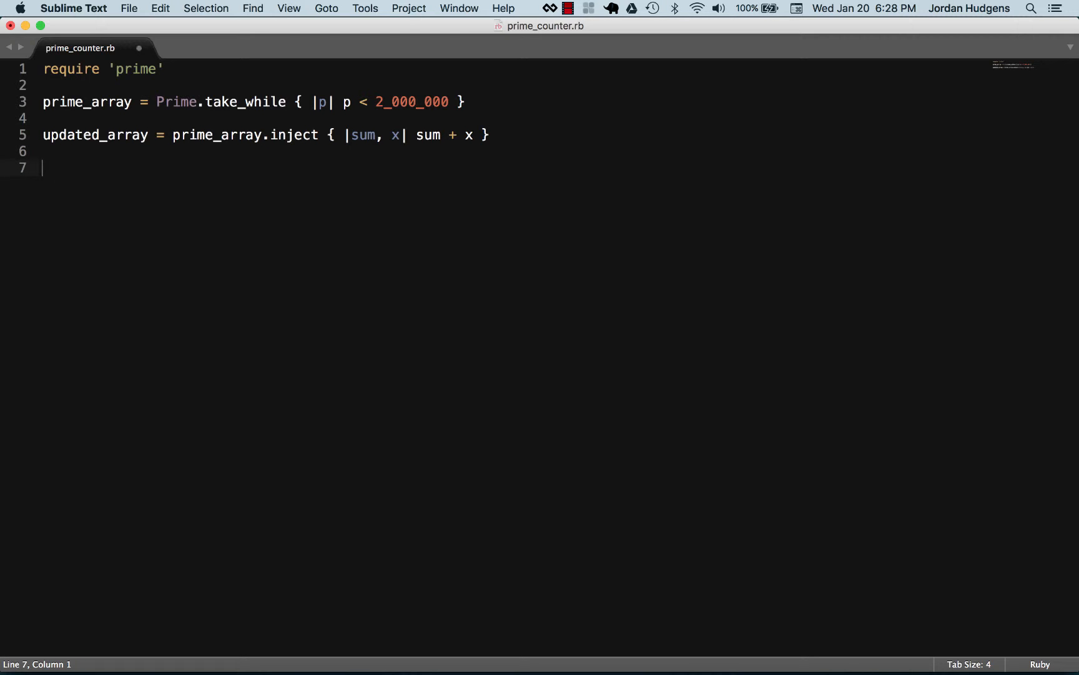
- Print updated_array on line 7 and rename line 5's variable to total_count
type("p up")
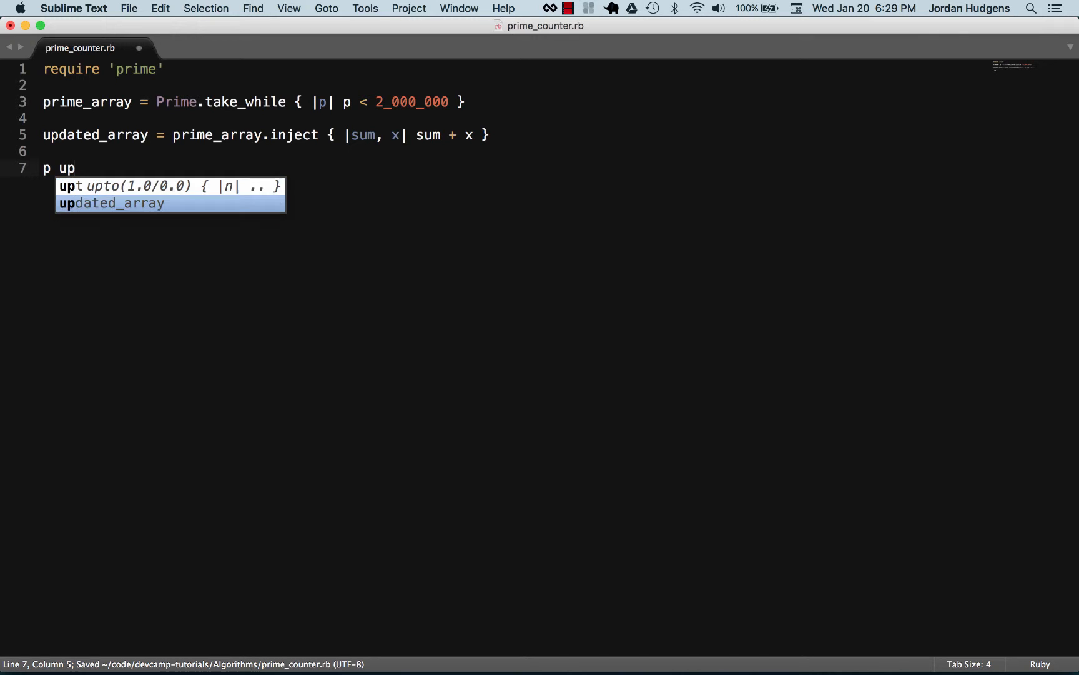
key("Tab")
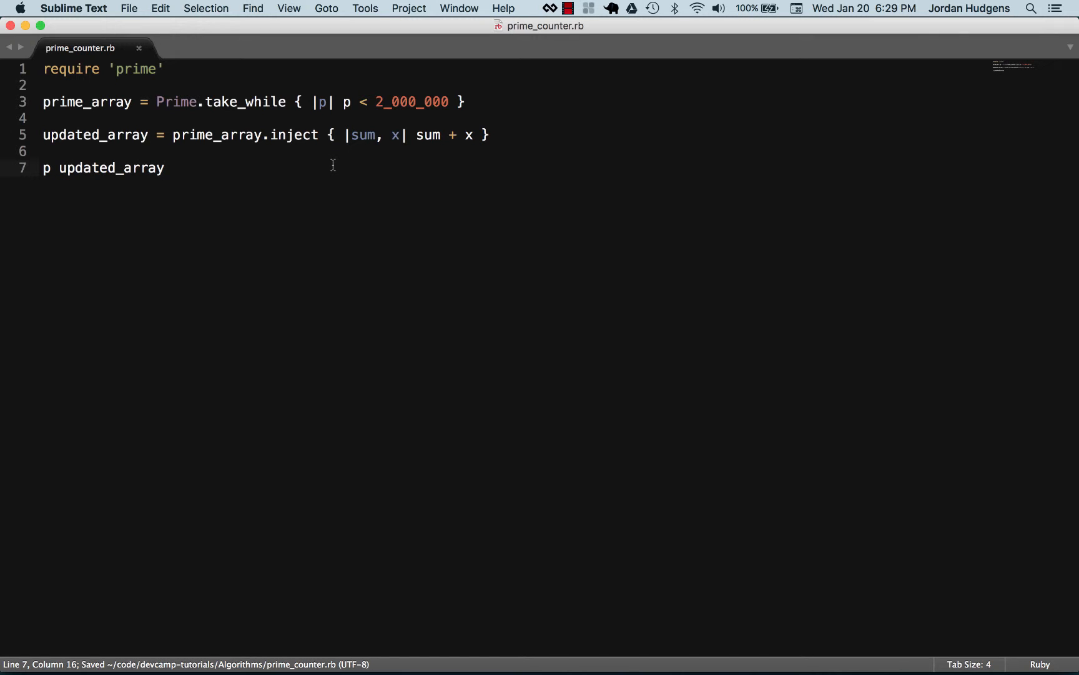
mouse_move(97, 129)
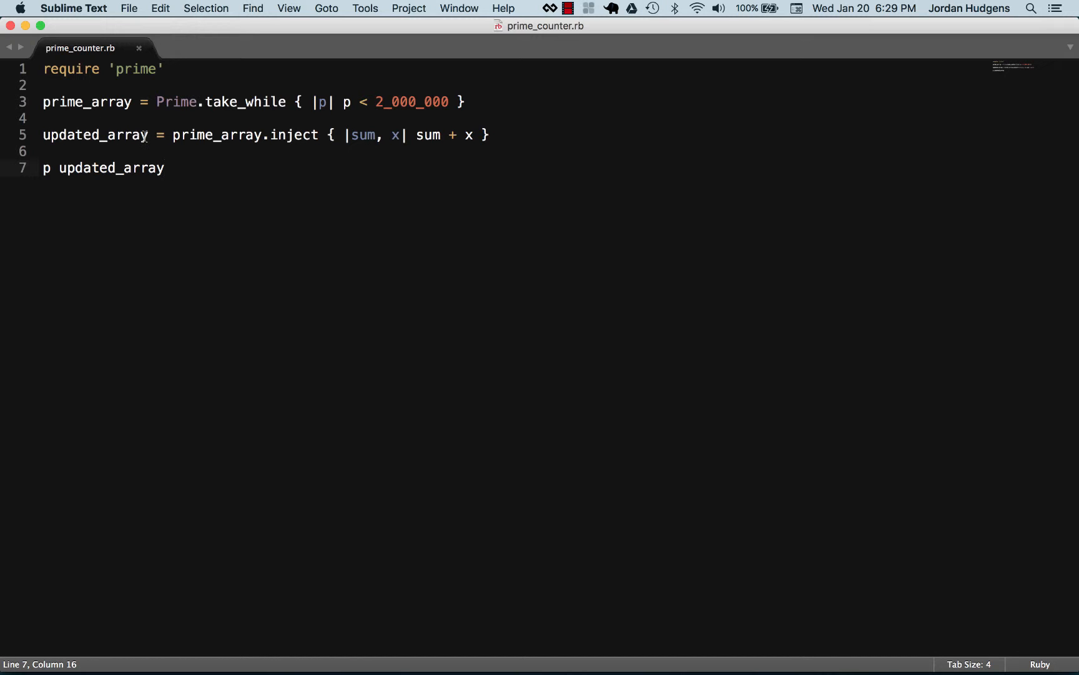
type("tot")
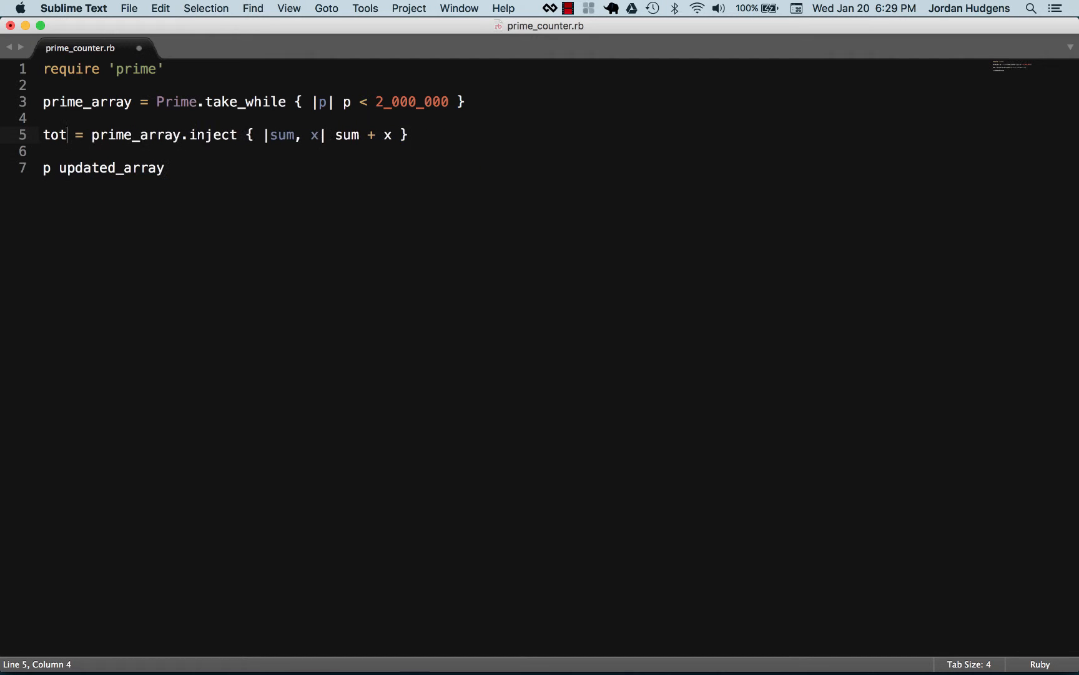
type("al_count")
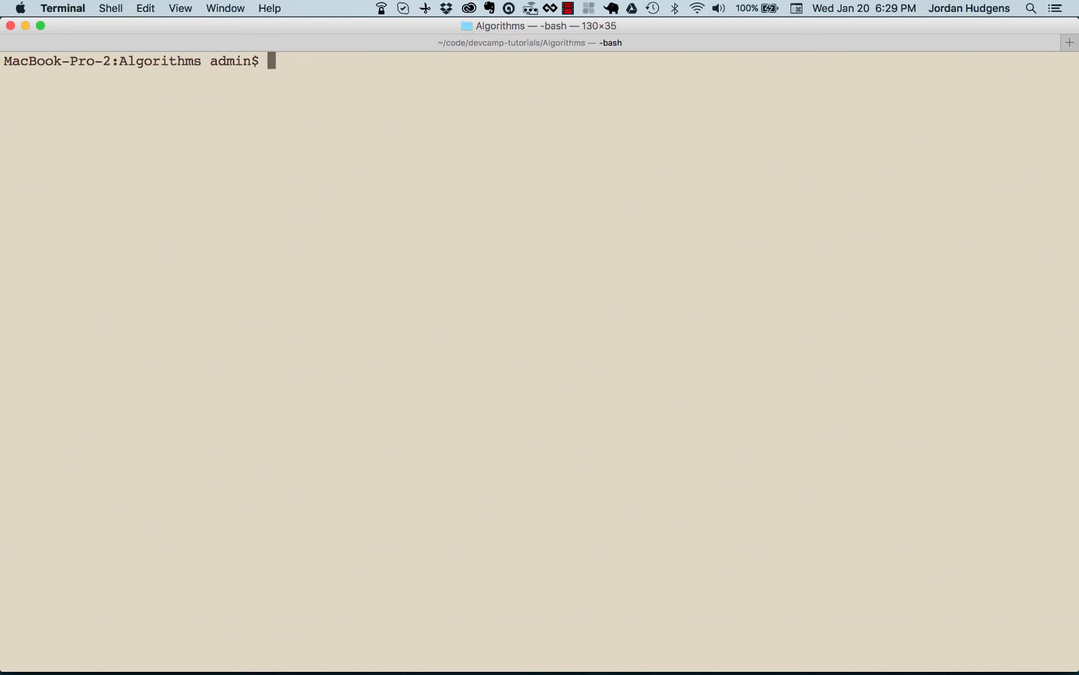
type("ruby prime_counter.rb")
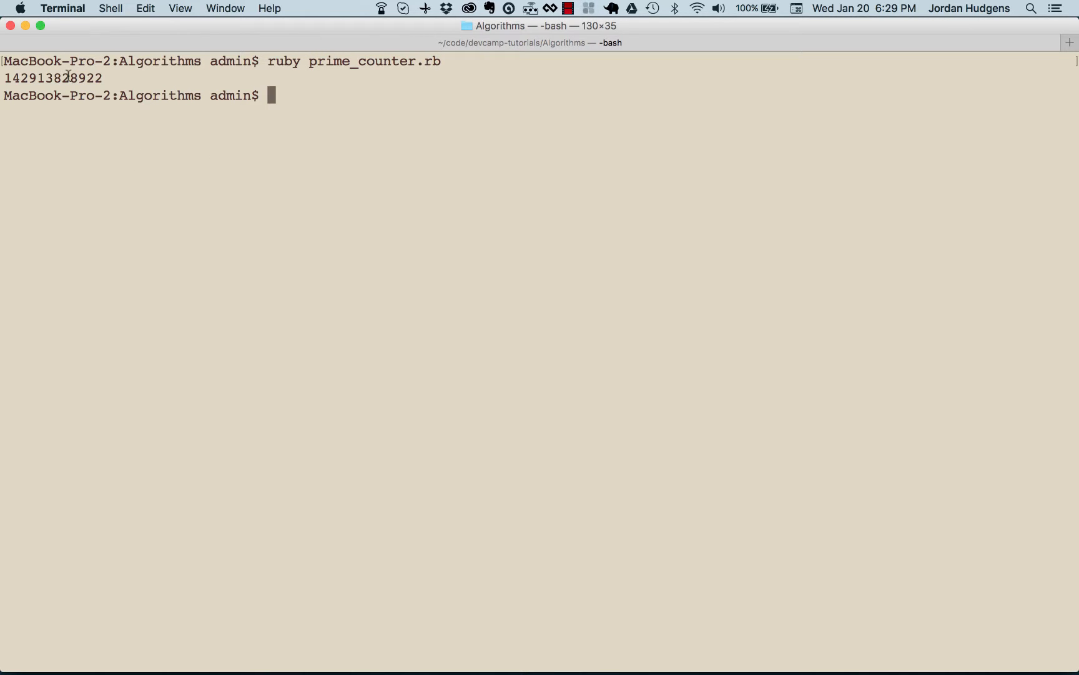
double_click(52, 78)
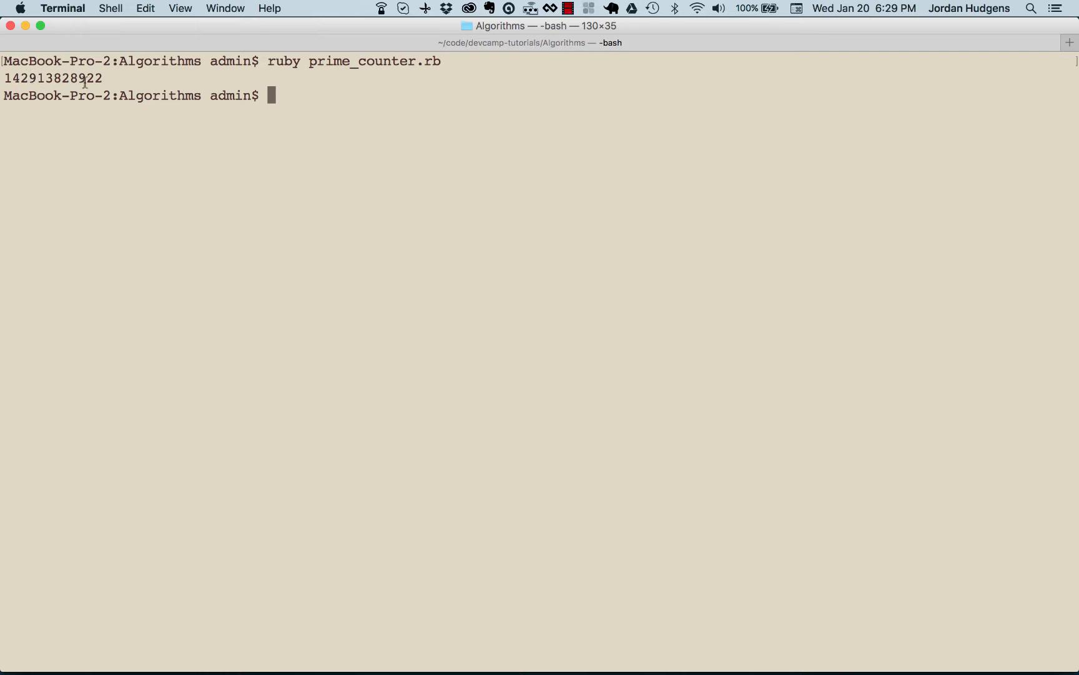
double_click(52, 79)
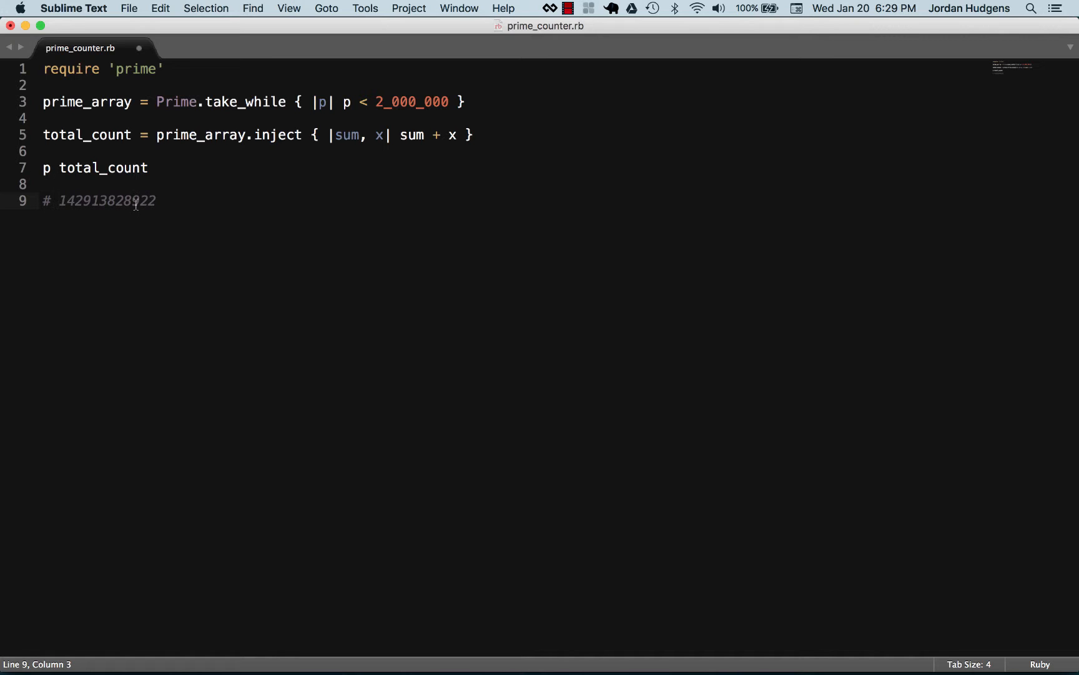
- Format the line 9 comment as 142,913,828,922 and save prime_counter.rb
type(",")
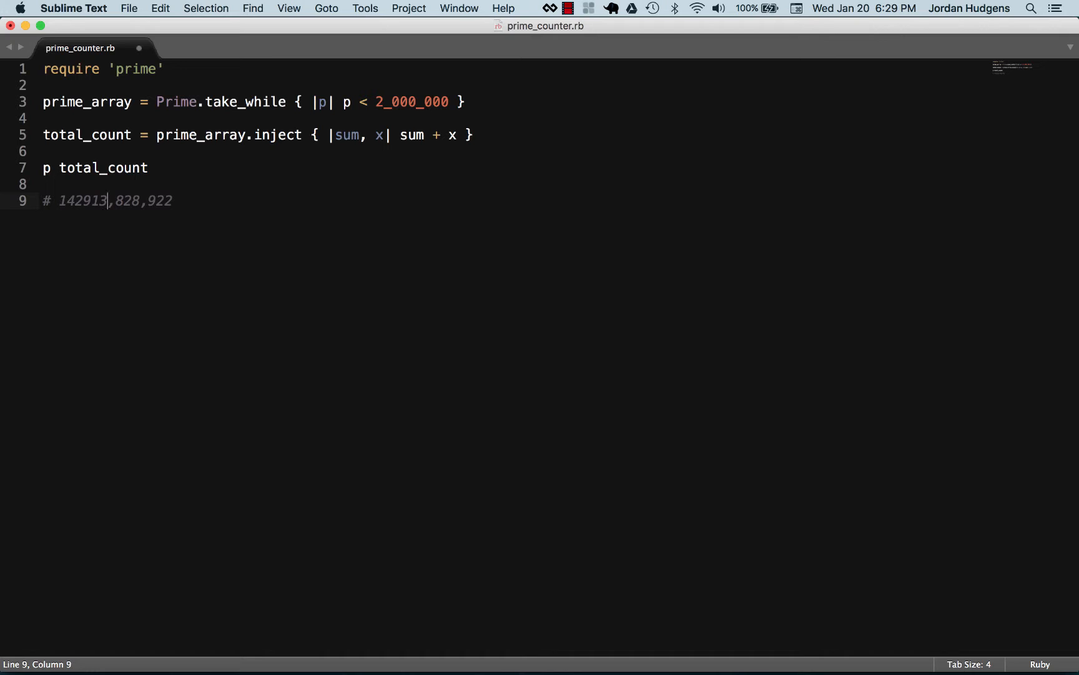
type(",")
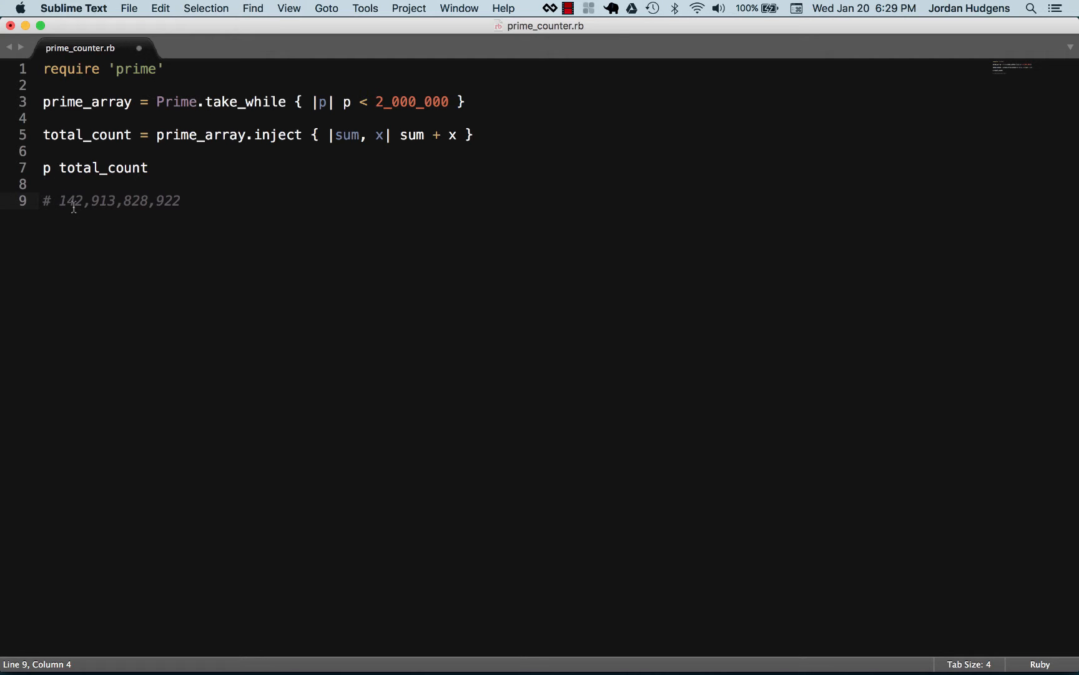
left_click(107, 200)
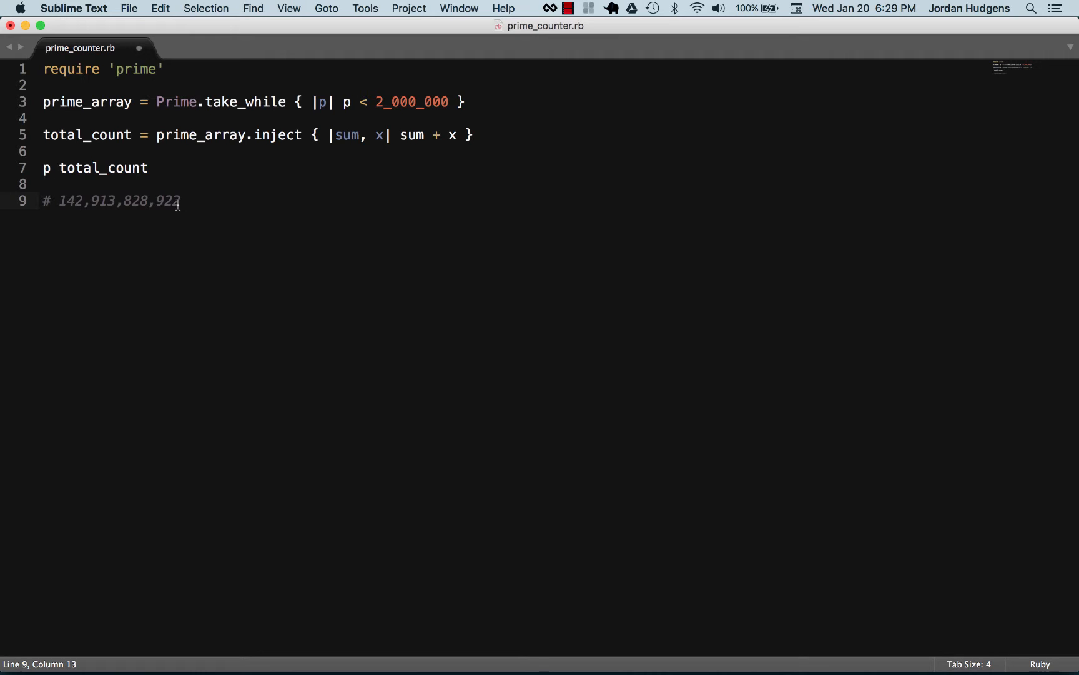
key("cmd+s")
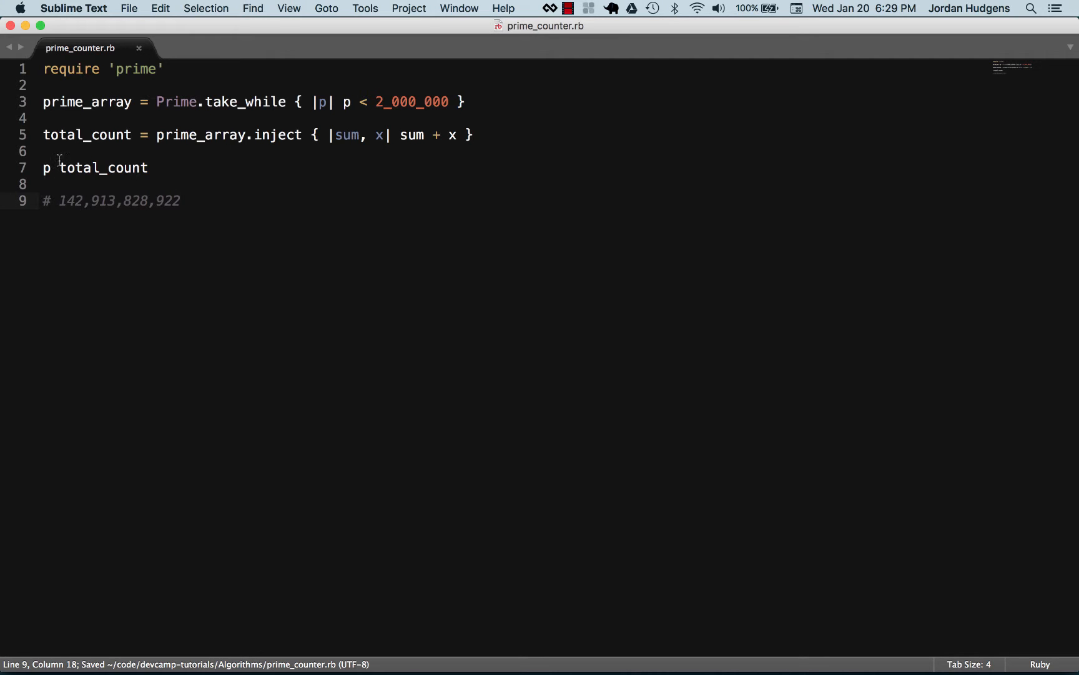
mouse_move(256, 135)
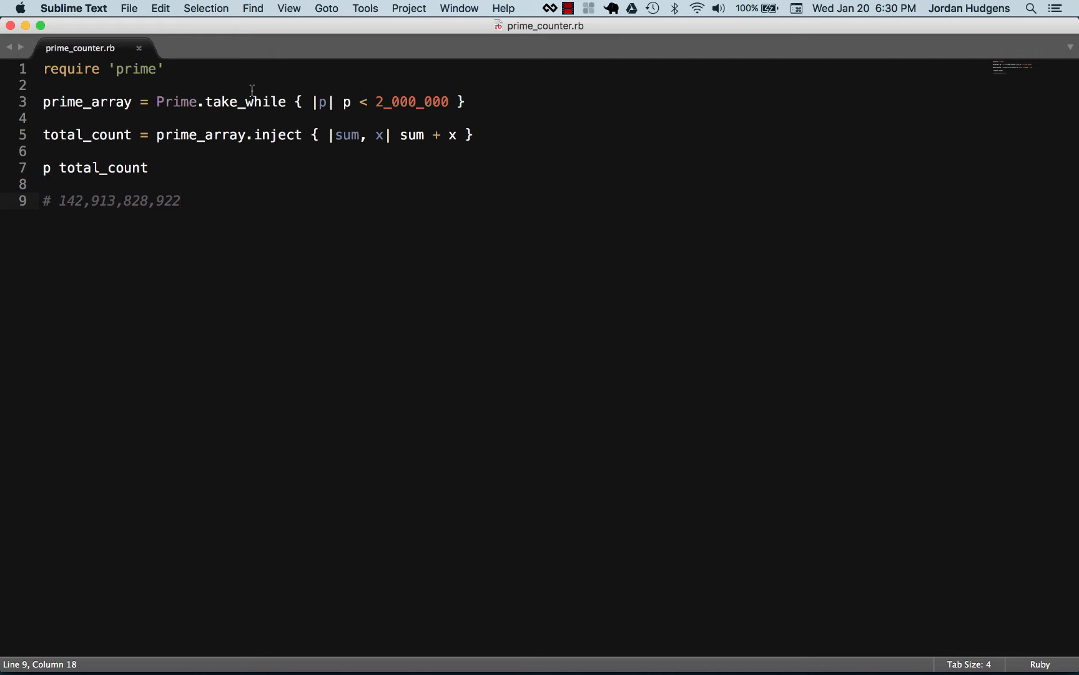
mouse_move(201, 86)
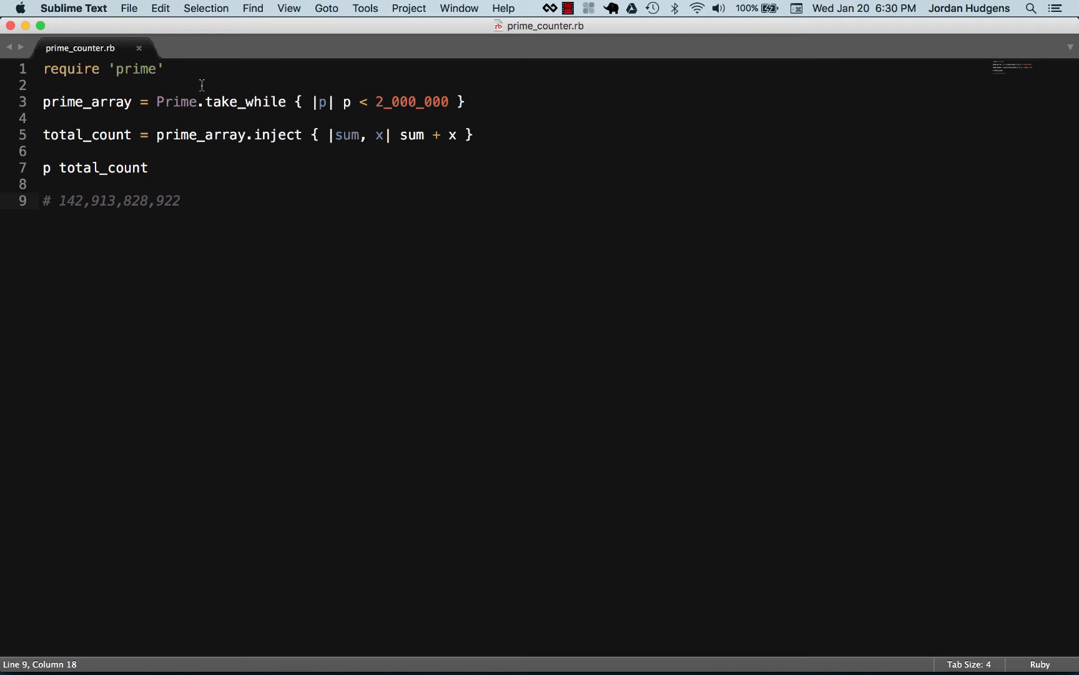
mouse_move(269, 84)
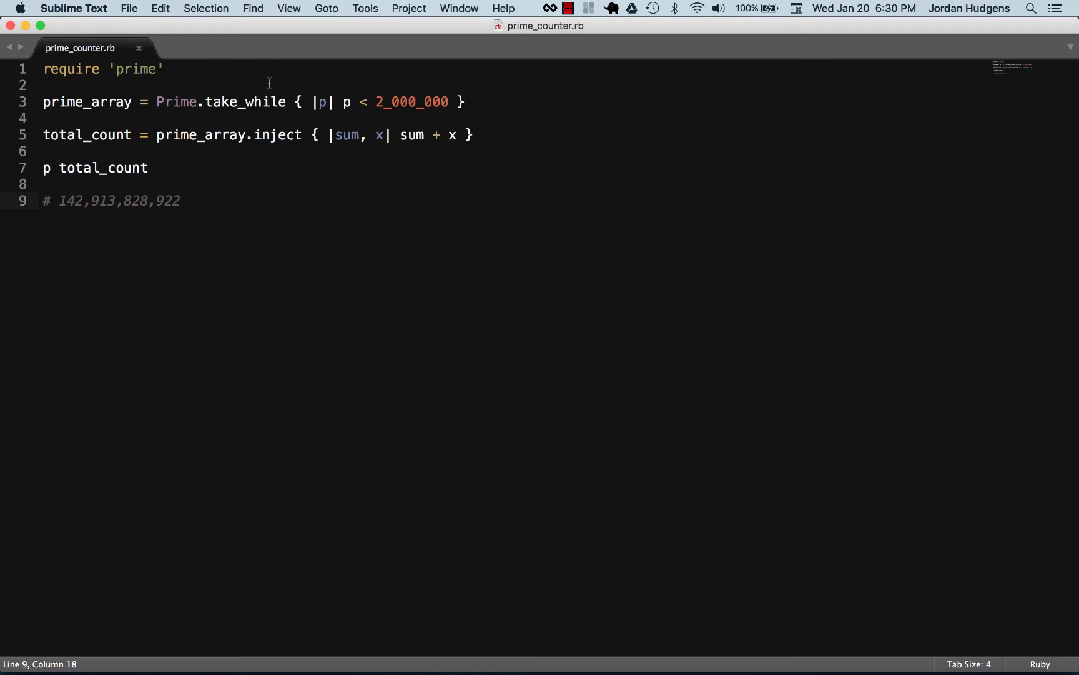
double_click(411, 102)
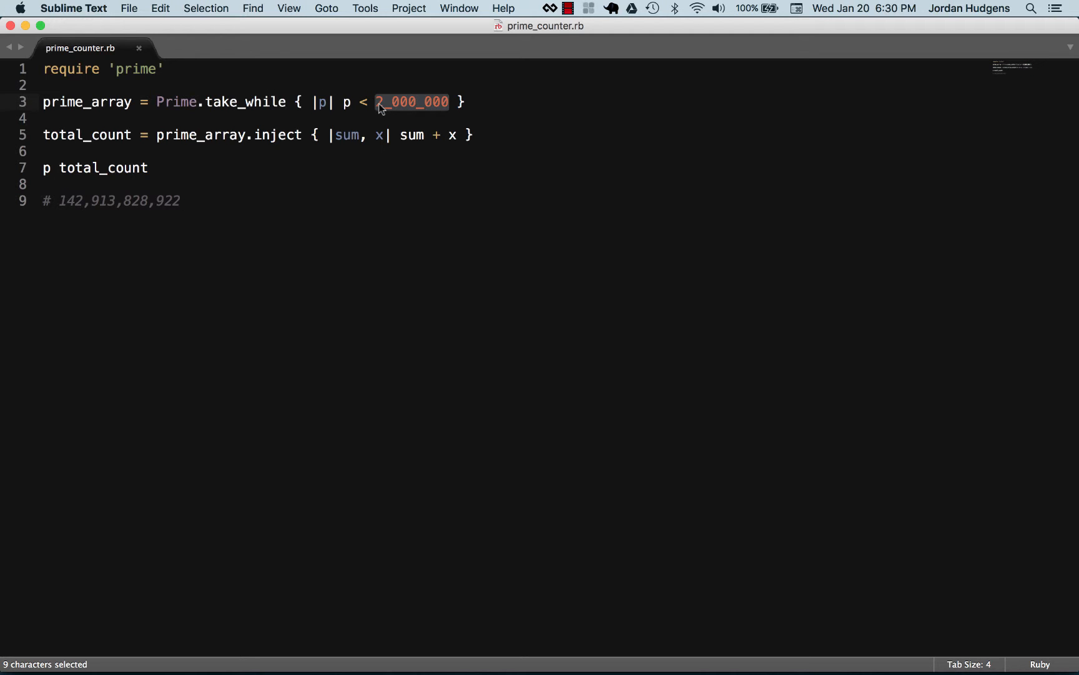
double_click(87, 102)
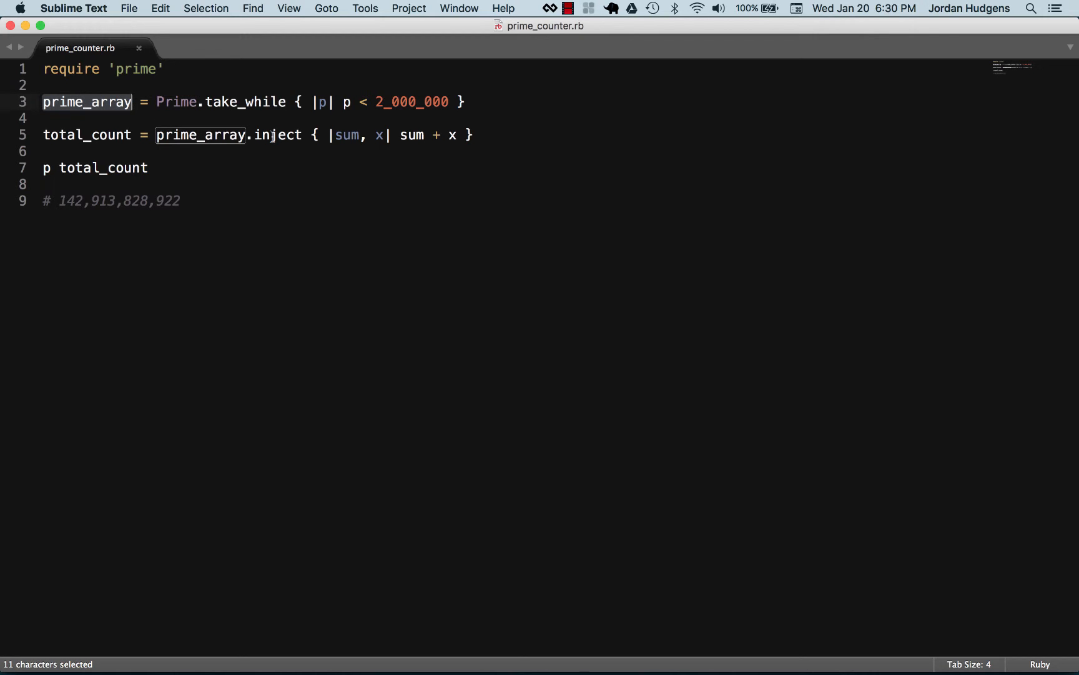
double_click(276, 134)
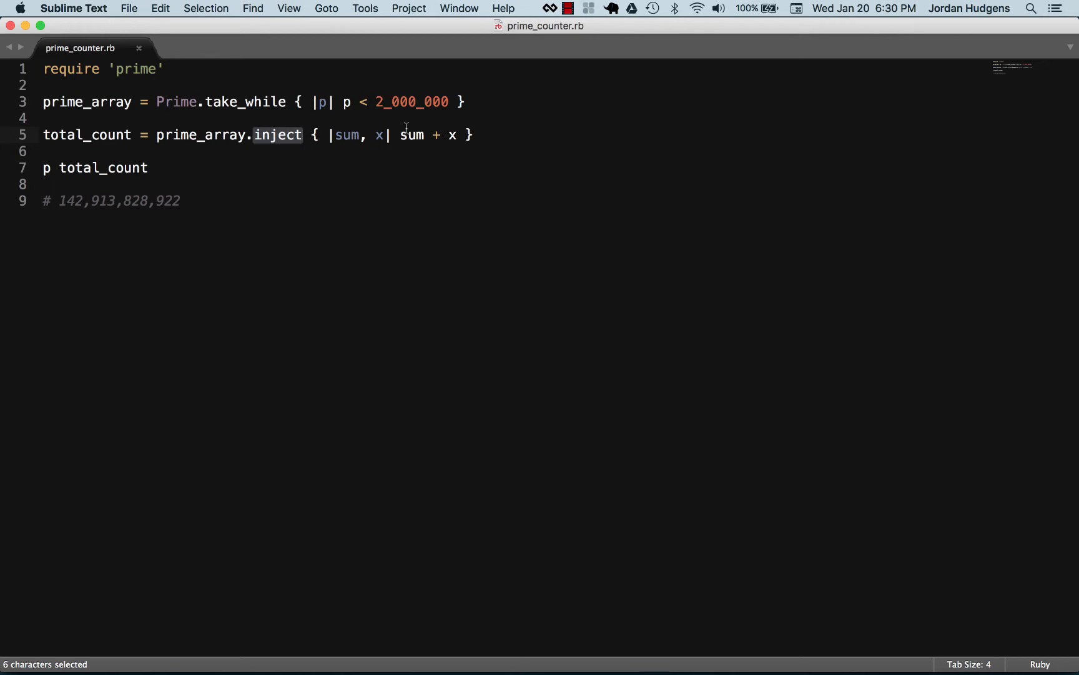
mouse_move(451, 146)
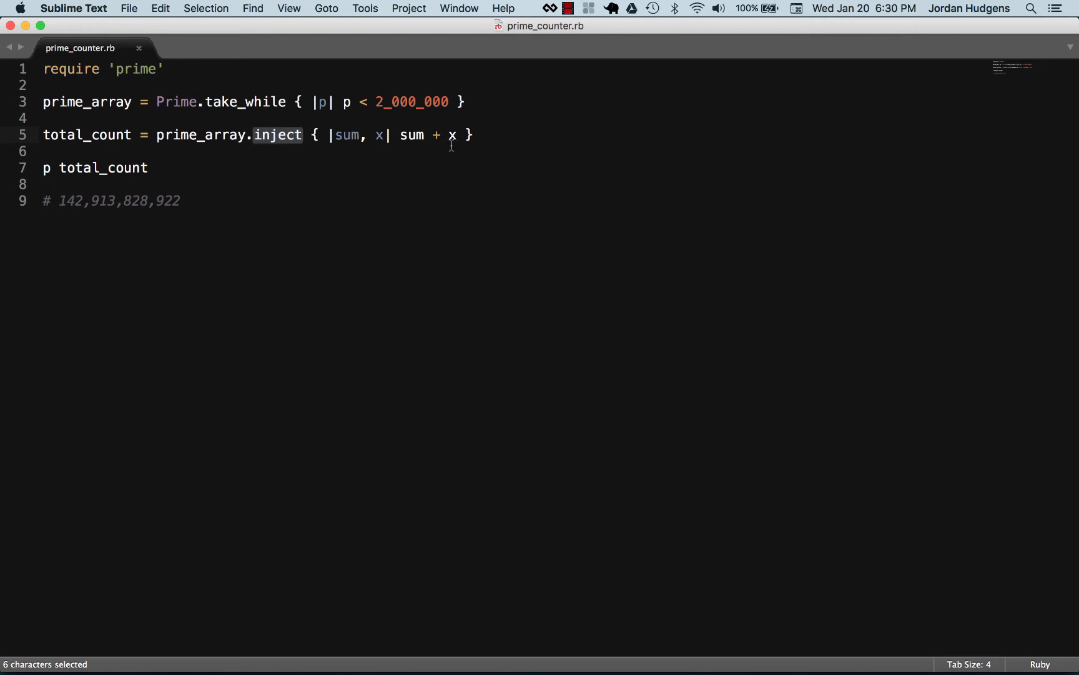
mouse_move(398, 185)
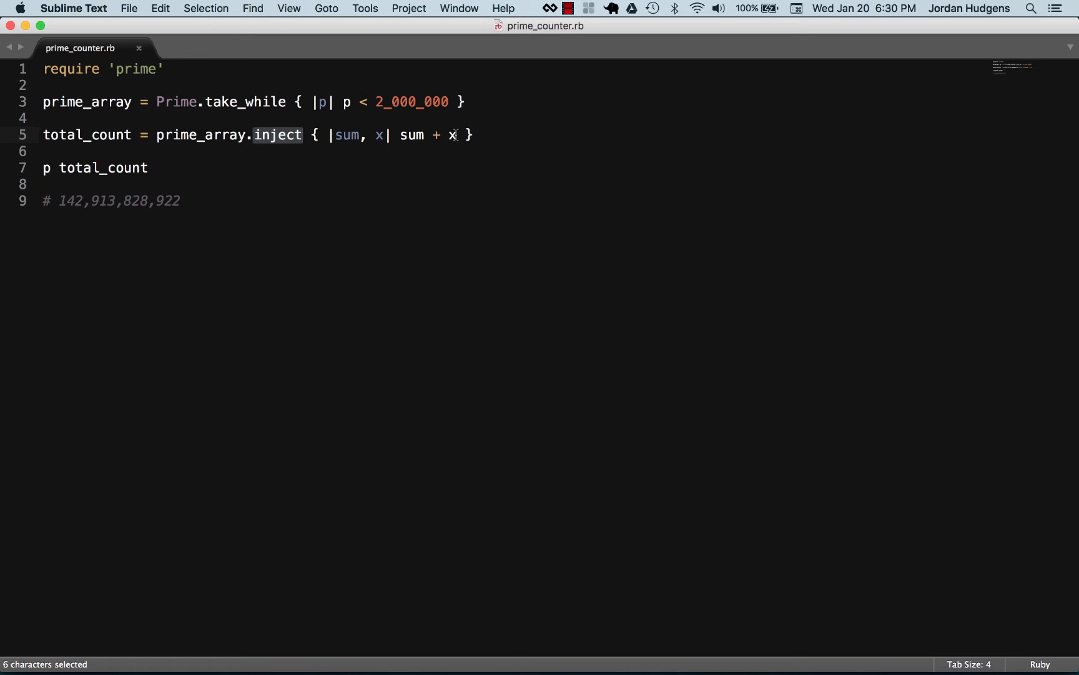
mouse_move(401, 142)
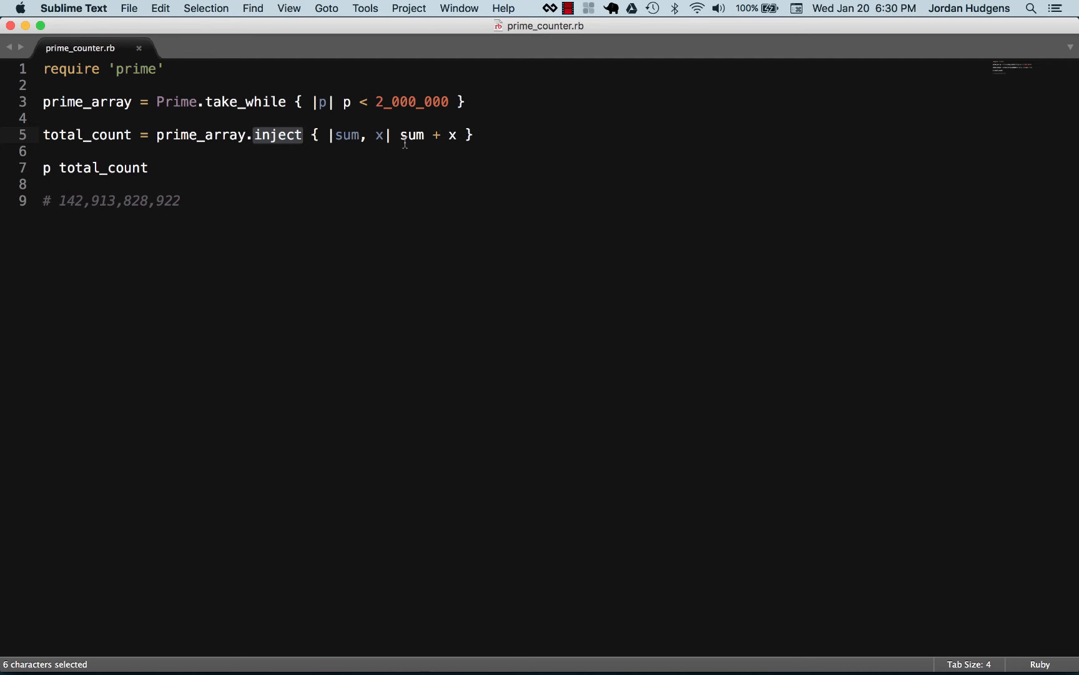
double_click(412, 135)
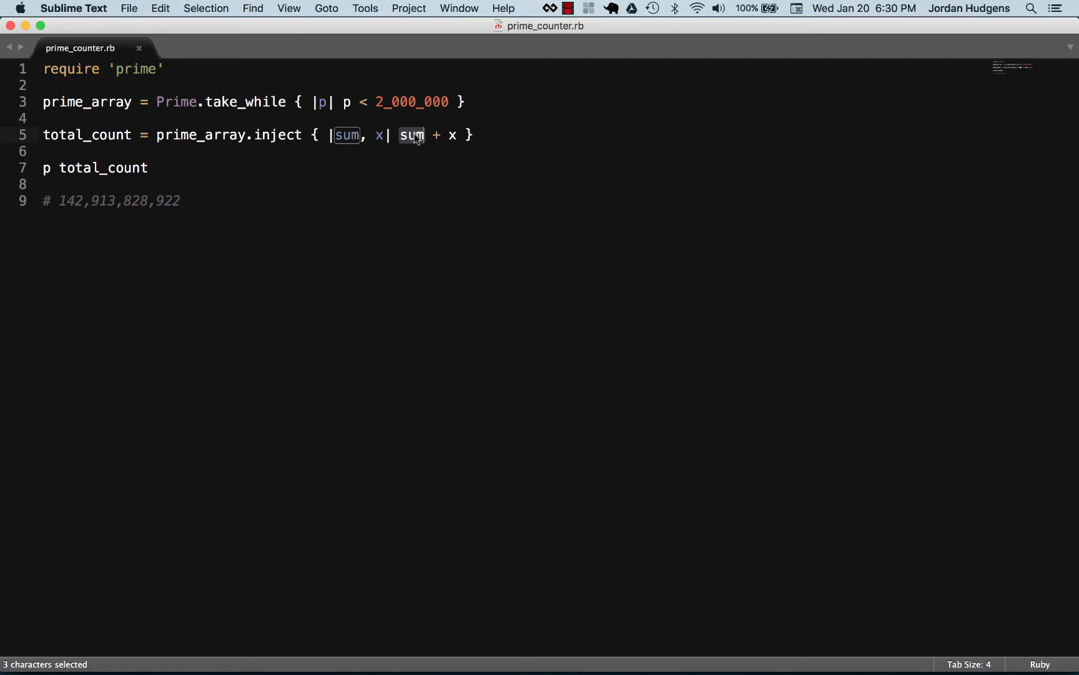
mouse_move(247, 128)
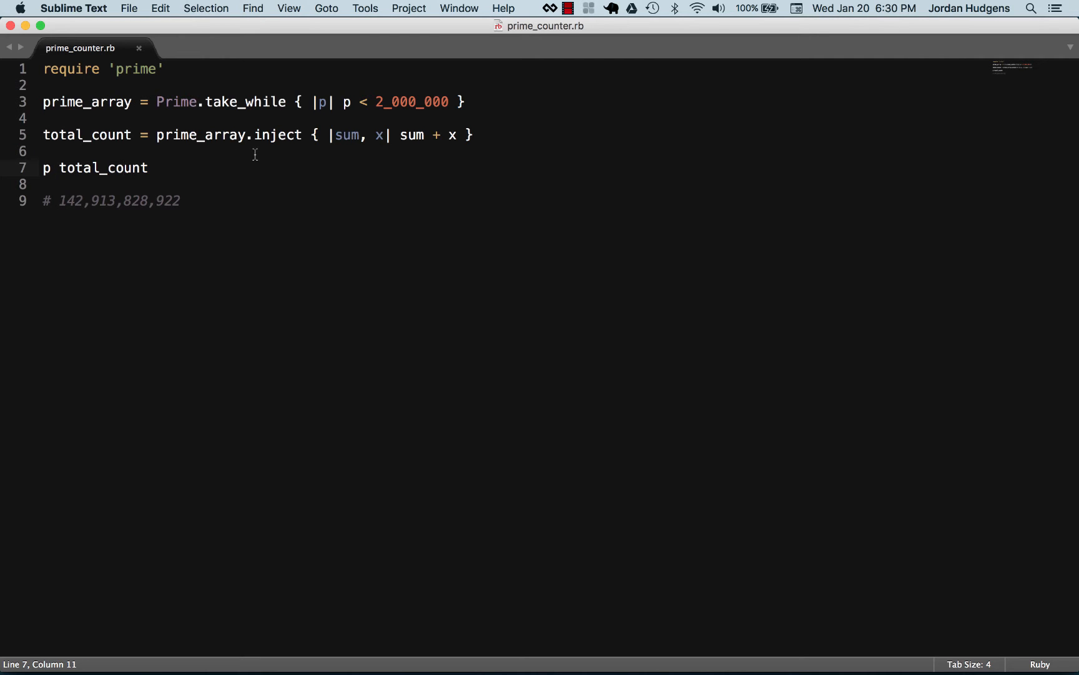
left_click(482, 135)
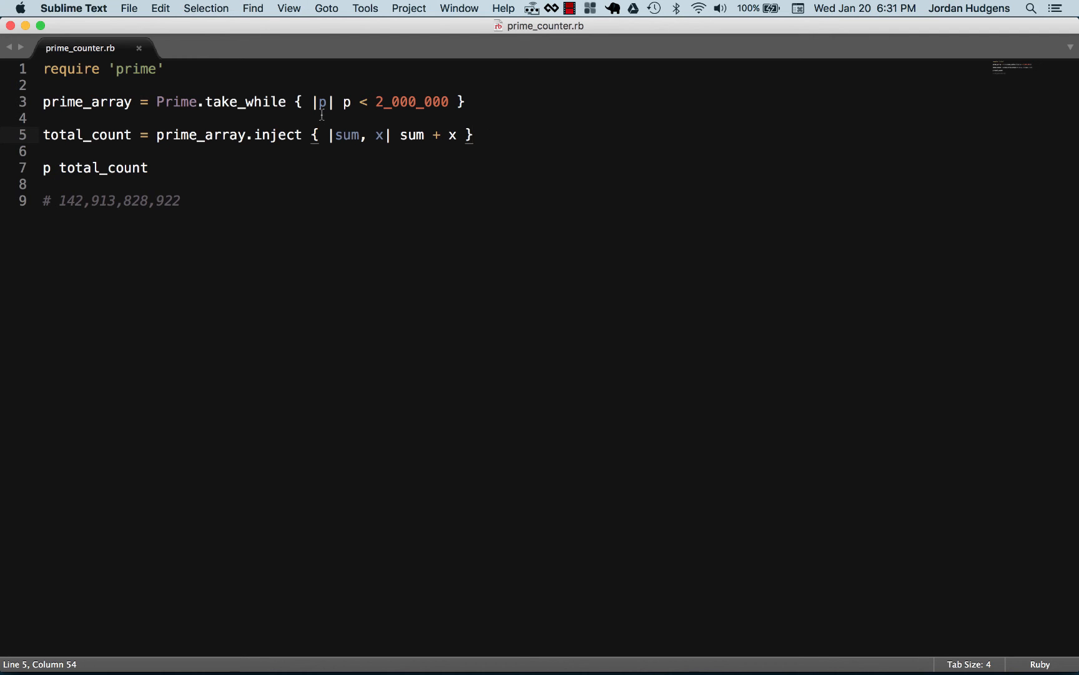
mouse_move(214, 94)
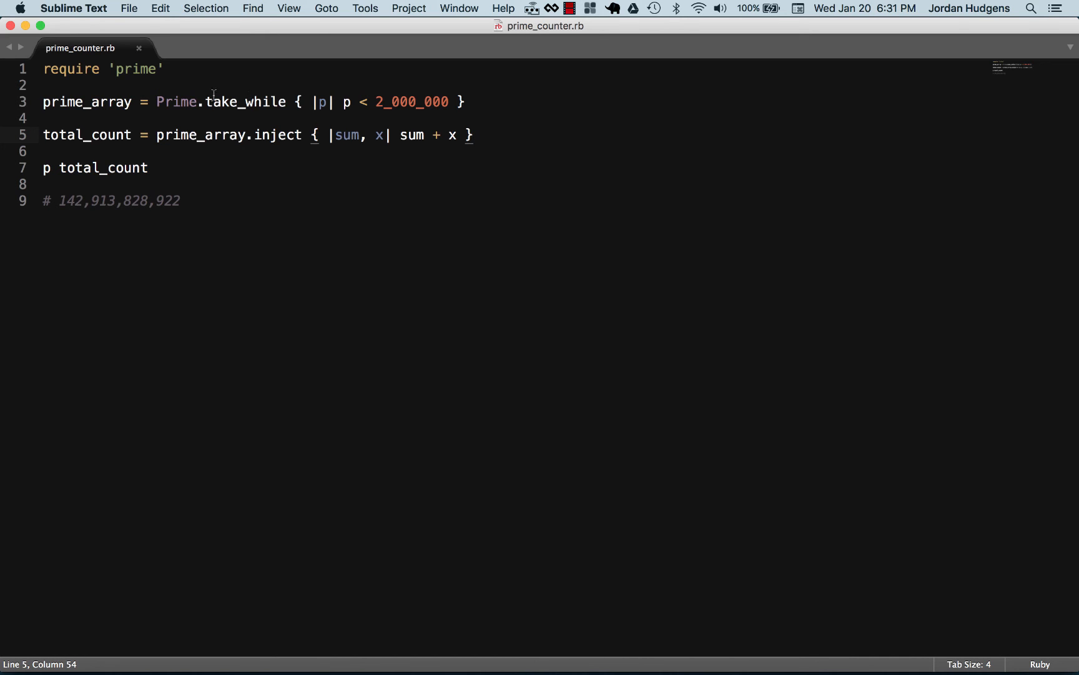
mouse_move(252, 114)
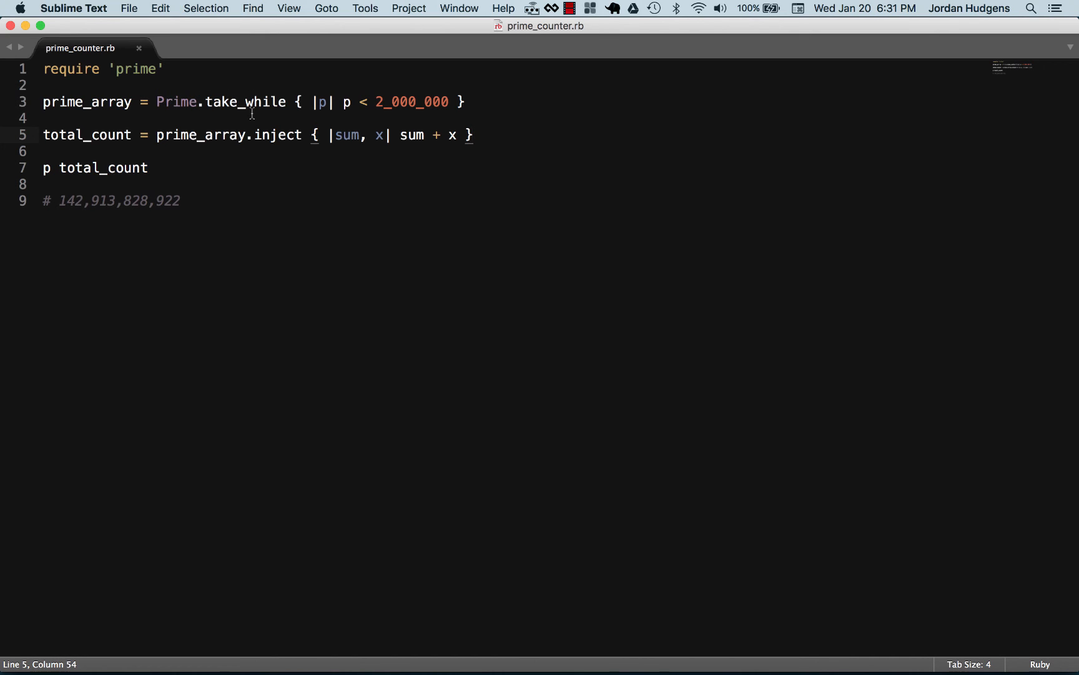
double_click(176, 102)
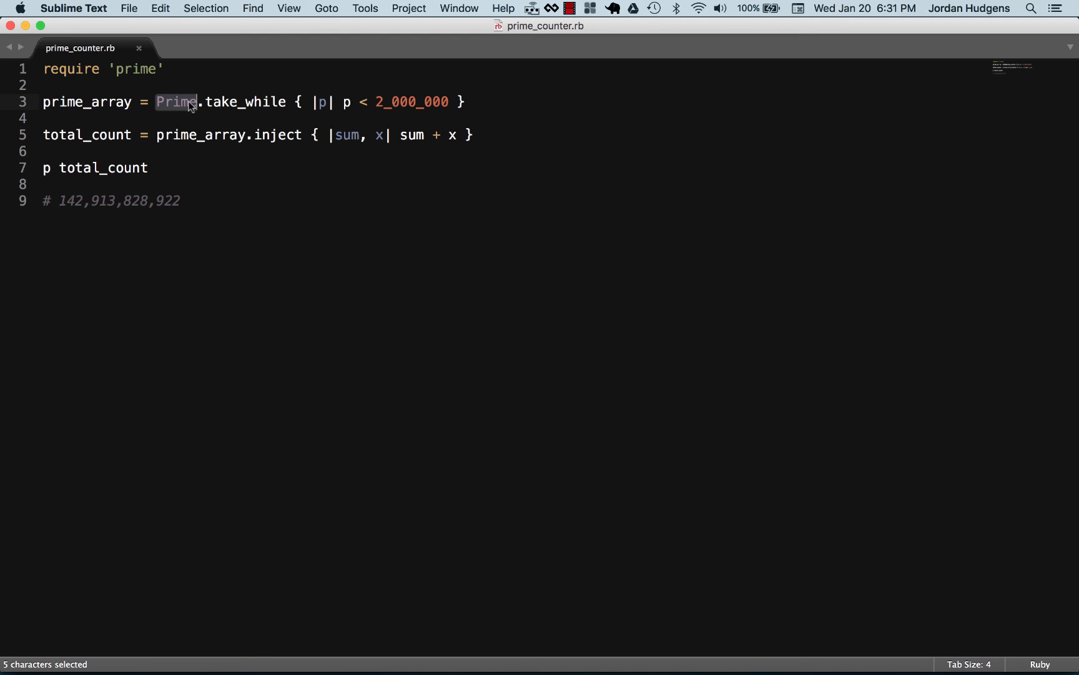
mouse_move(256, 102)
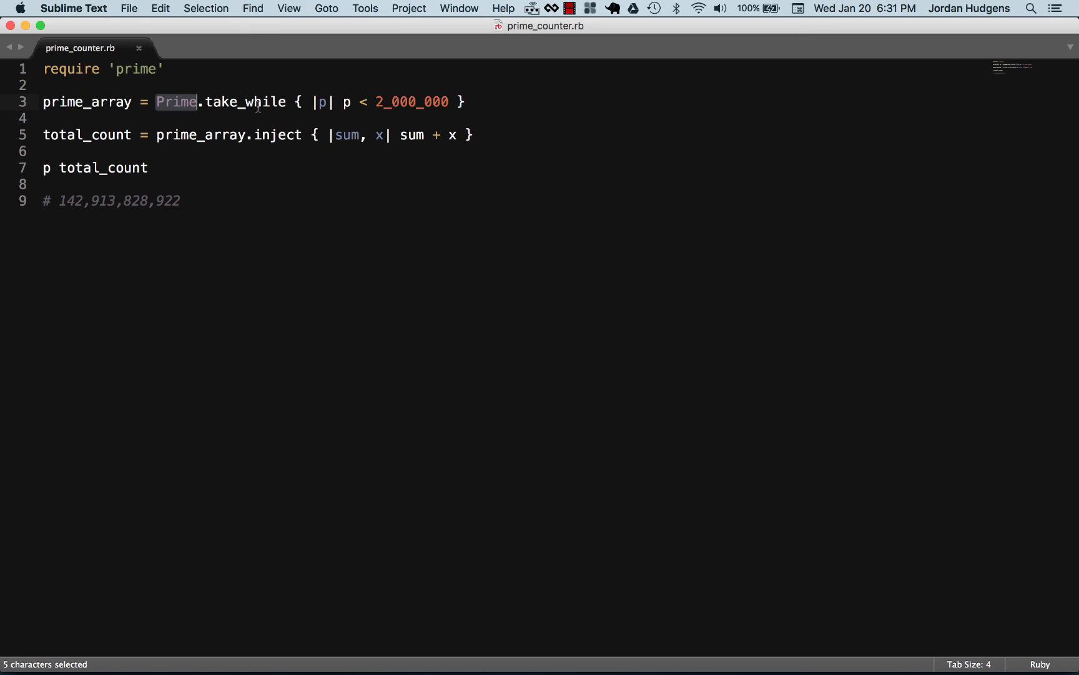